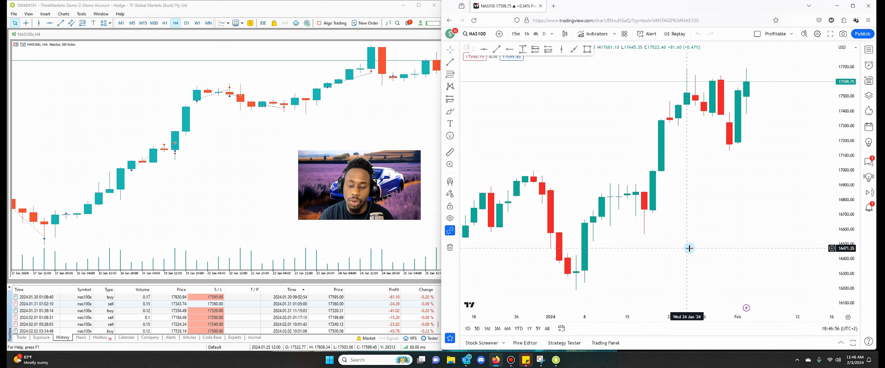
{"action": "mouse_move", "coordinate": [676, 229]}
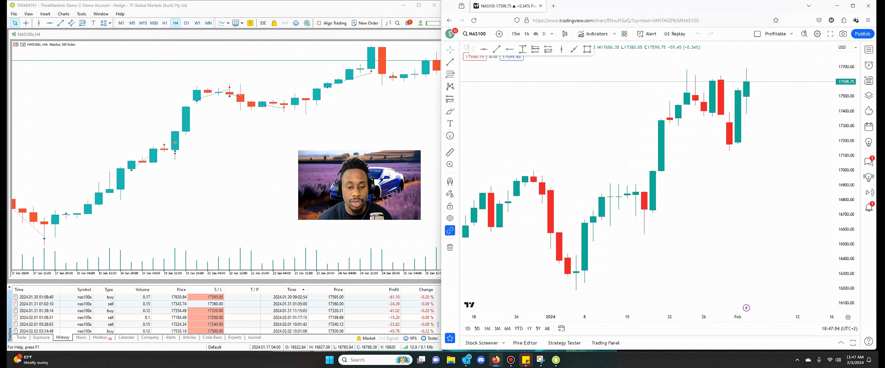
- Open a new browser tab for the Skilled Funded Traders site beside the NAS100 chart
{"action": "left_click", "coordinate": [661, 6]}
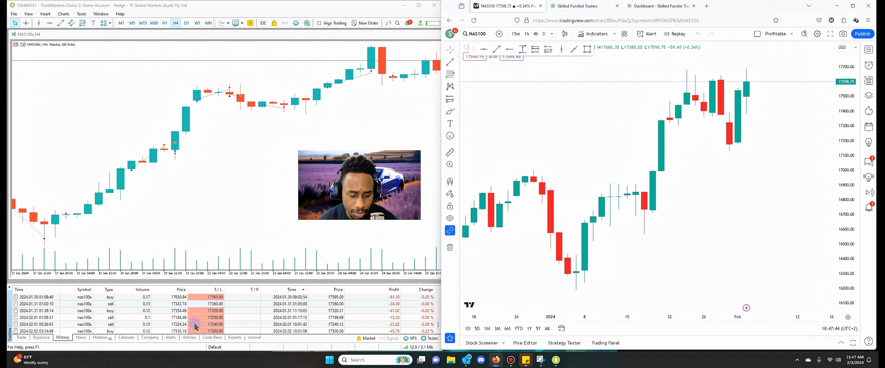
- Pick out the 0.13-lot sell trade at 17343.74 in the MT5 trade history
{"action": "left_click", "coordinate": [291, 289]}
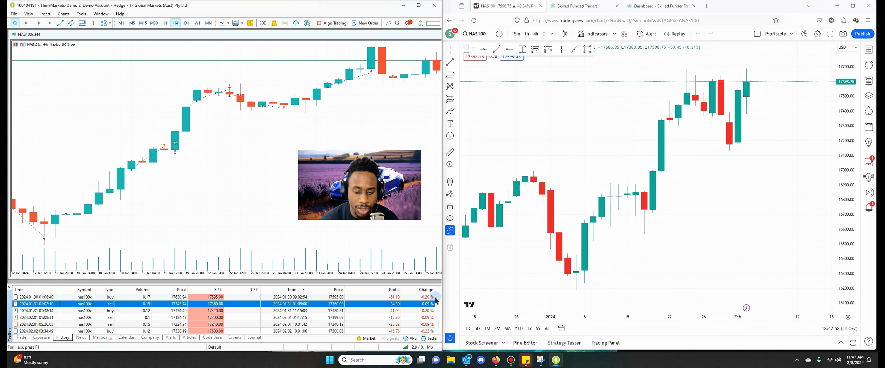
{"action": "mouse_move", "coordinate": [673, 322]}
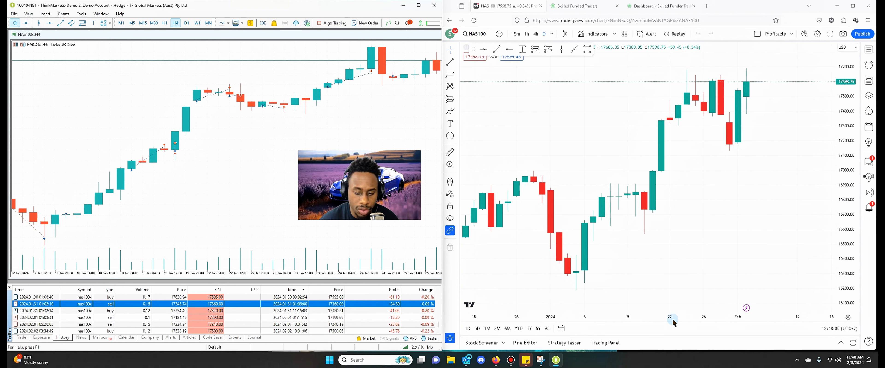
{"action": "mouse_move", "coordinate": [590, 147]}
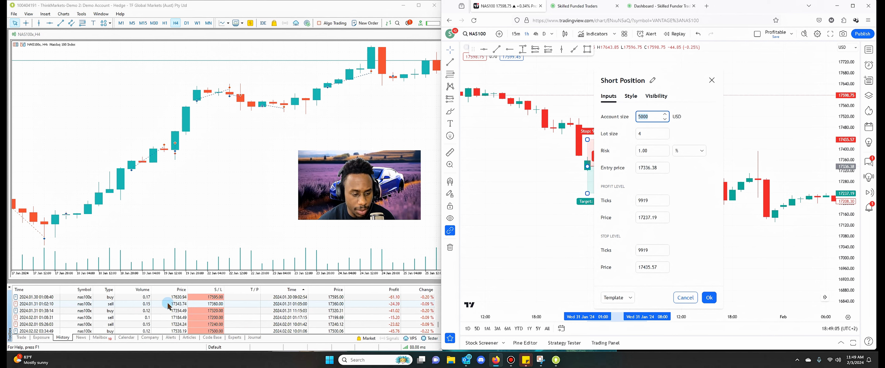
- Give the short position entry 17343.74 and stop 17360, then apply the settings
{"action": "left_click", "coordinate": [169, 303]}
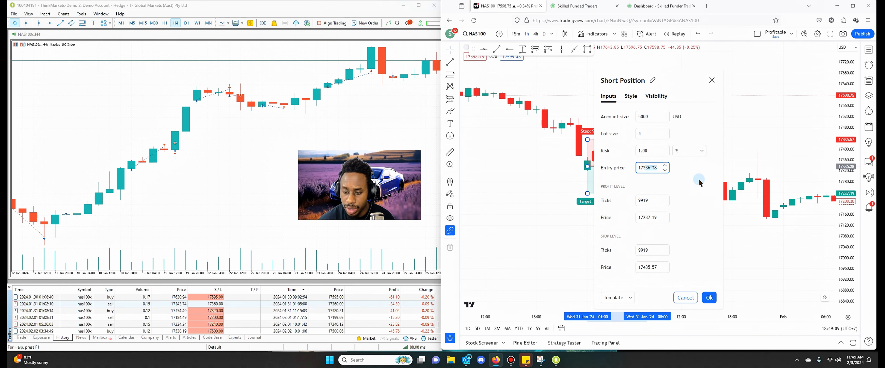
{"action": "type", "text": "17343"}
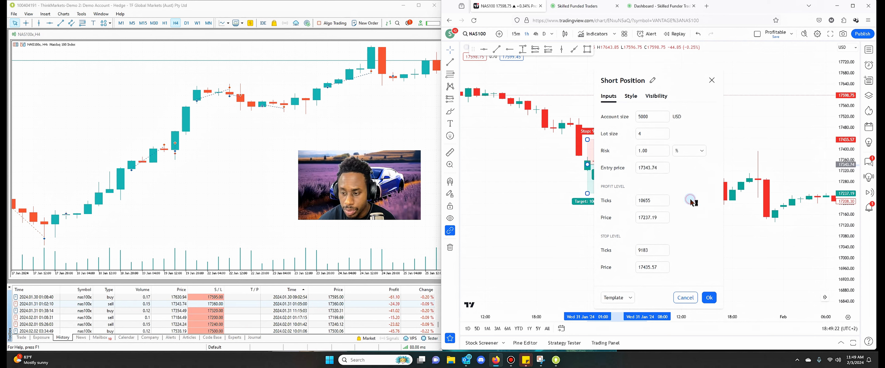
{"action": "left_click", "coordinate": [648, 267]}
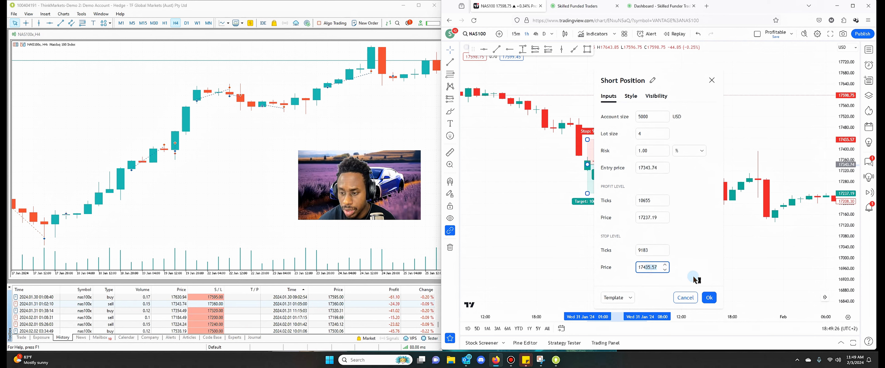
{"action": "type", "text": "17360"}
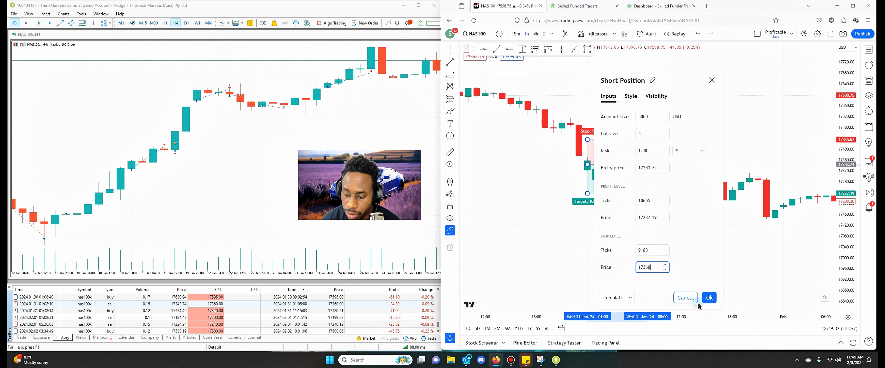
{"action": "left_click", "coordinate": [709, 297]}
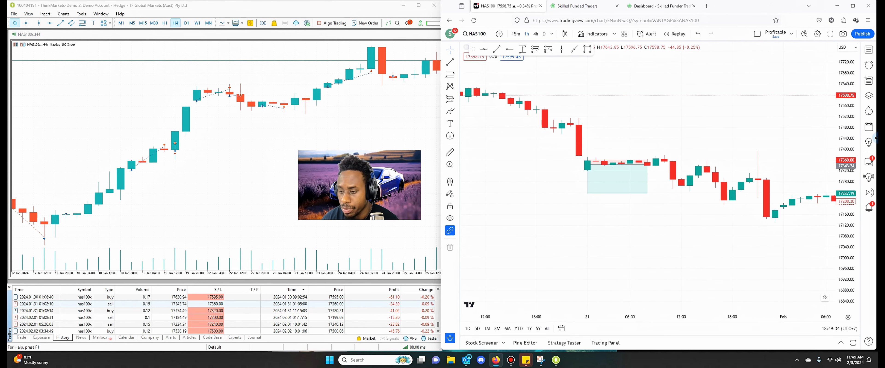
{"action": "mouse_move", "coordinate": [680, 174]}
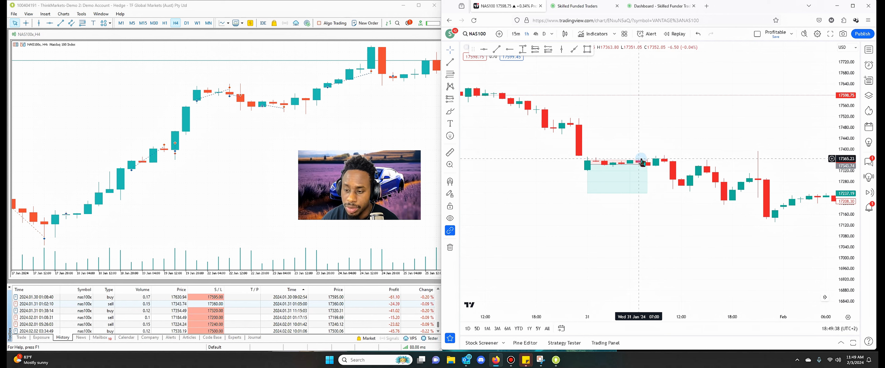
{"action": "mouse_move", "coordinate": [668, 194]}
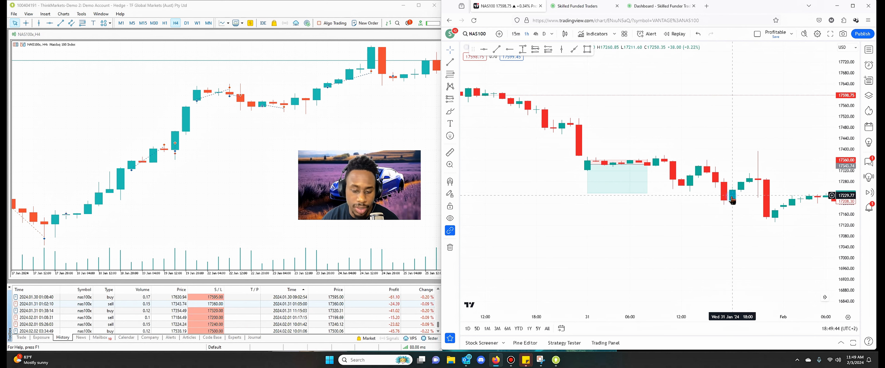
{"action": "mouse_move", "coordinate": [508, 172]}
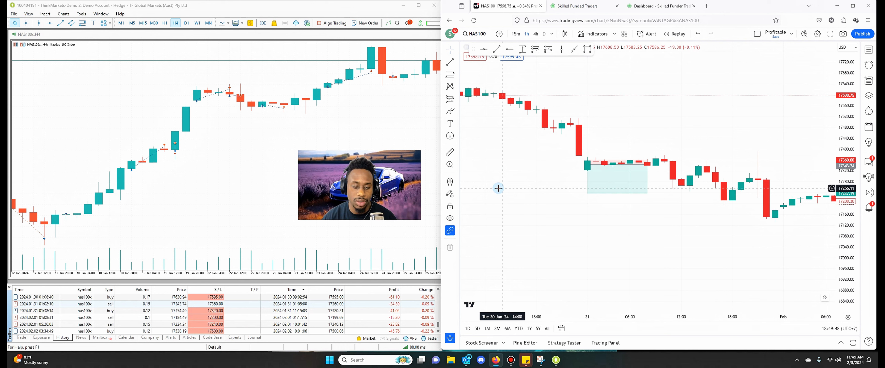
{"action": "mouse_move", "coordinate": [498, 188]}
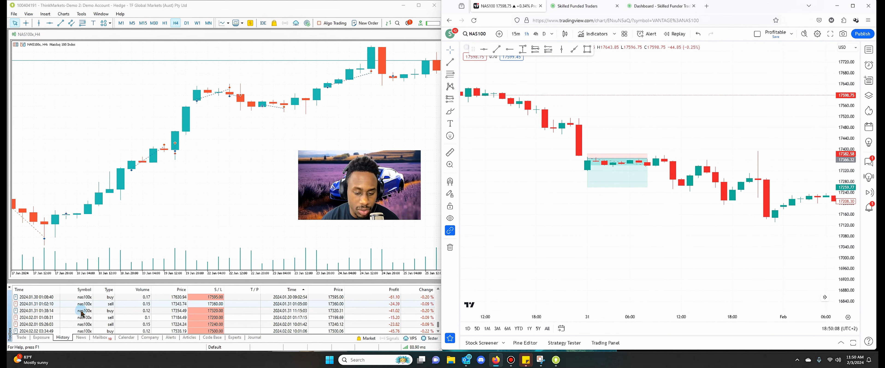
- Pick out the 0.12-lot buy trade at 17354.49 and remove the short projection from the chart
{"action": "left_click", "coordinate": [84, 310]}
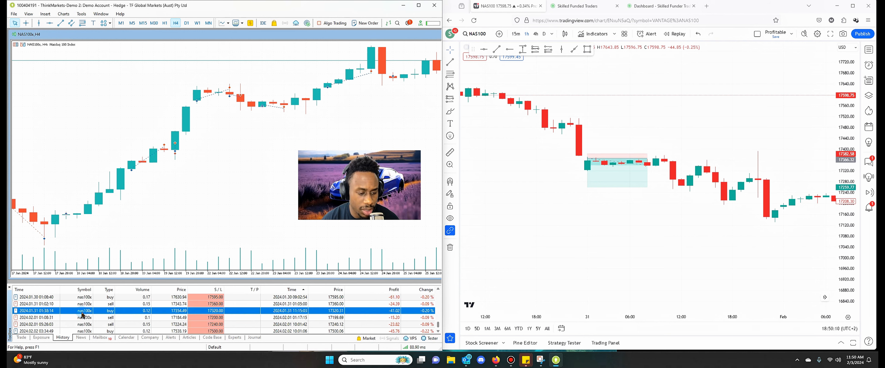
{"action": "right_click", "coordinate": [615, 163]}
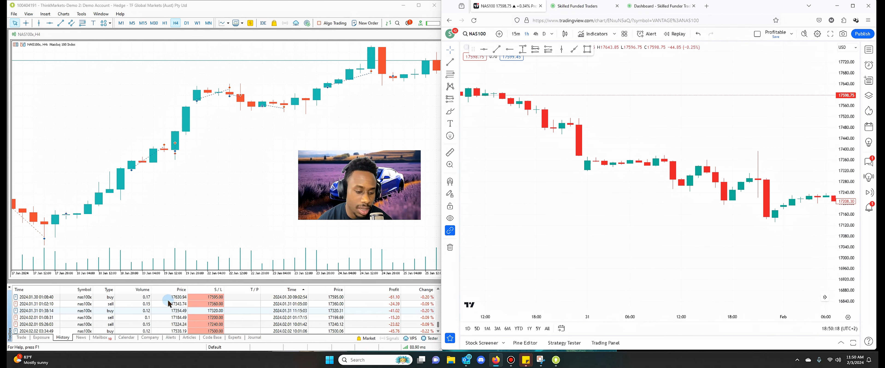
{"action": "mouse_move", "coordinate": [144, 321]}
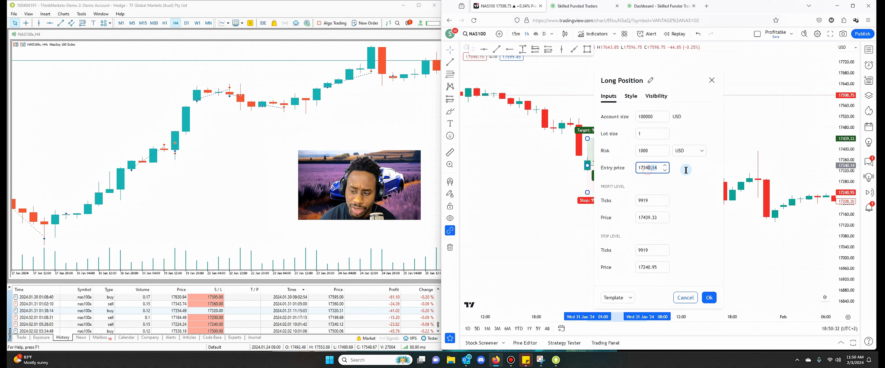
- Give the long position the exact fill entry 17354.49 and a stop of 17320
{"action": "type", "text": "17354"}
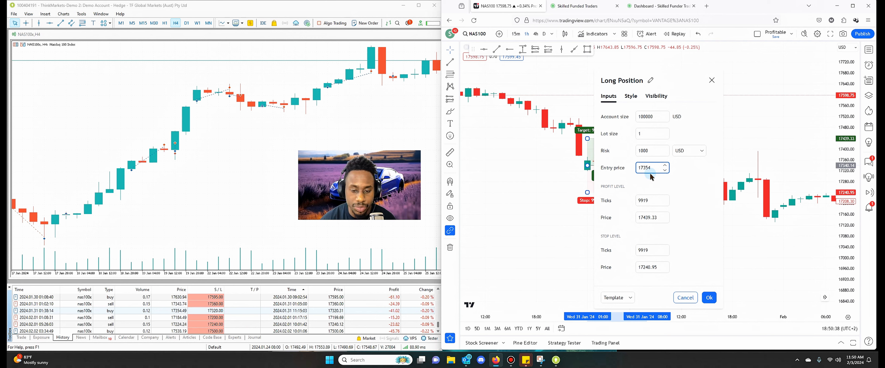
{"action": "left_click", "coordinate": [648, 167]}
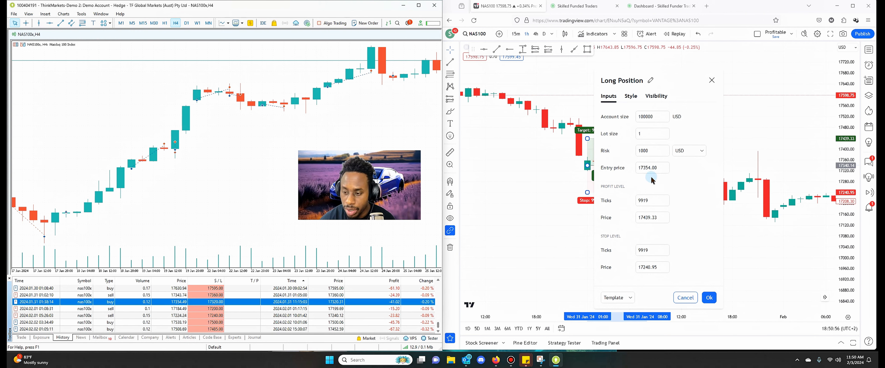
{"action": "left_click", "coordinate": [649, 167]}
{"action": "type", "text": "17354.49"}
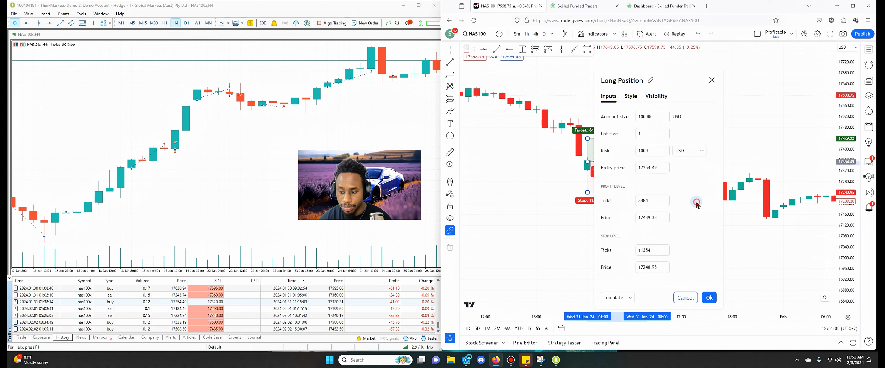
{"action": "mouse_move", "coordinate": [696, 201]}
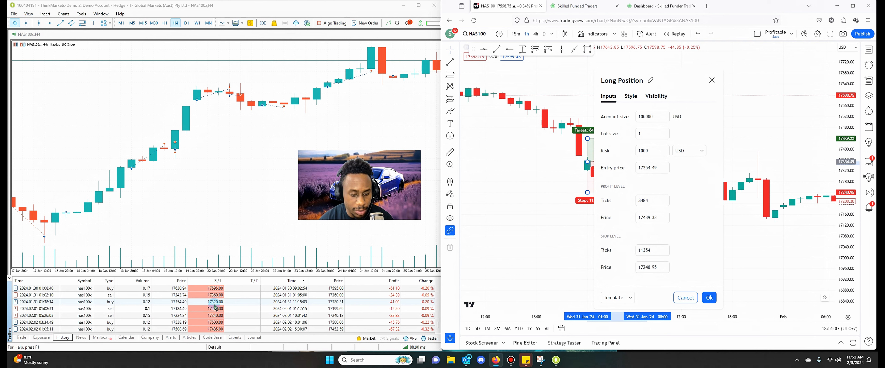
{"action": "left_click", "coordinate": [648, 266]}
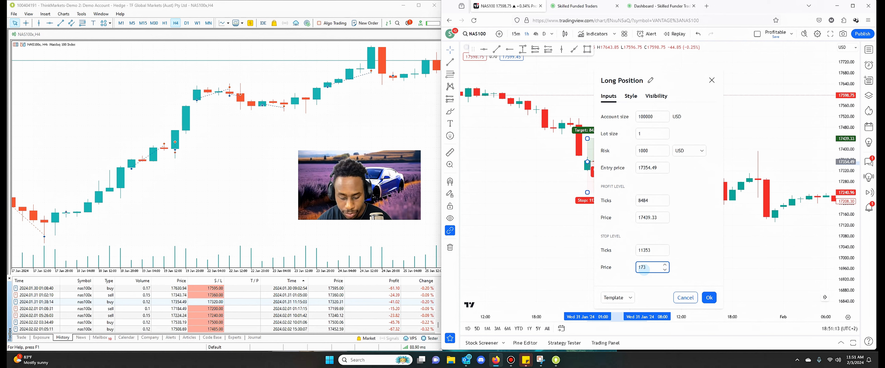
{"action": "type", "text": "17320"}
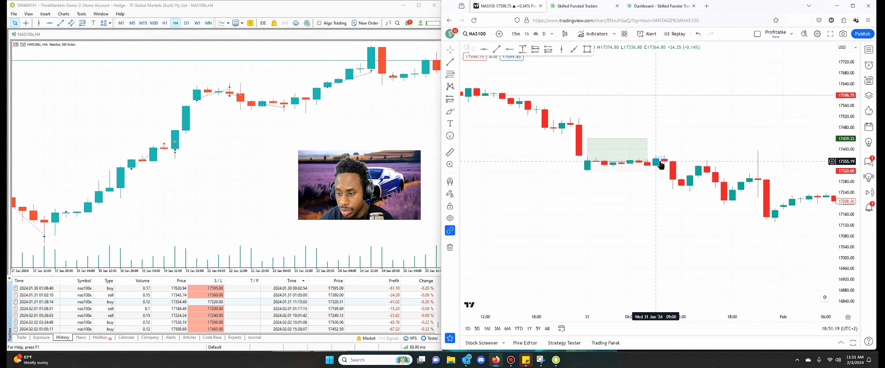
{"action": "mouse_move", "coordinate": [648, 184]}
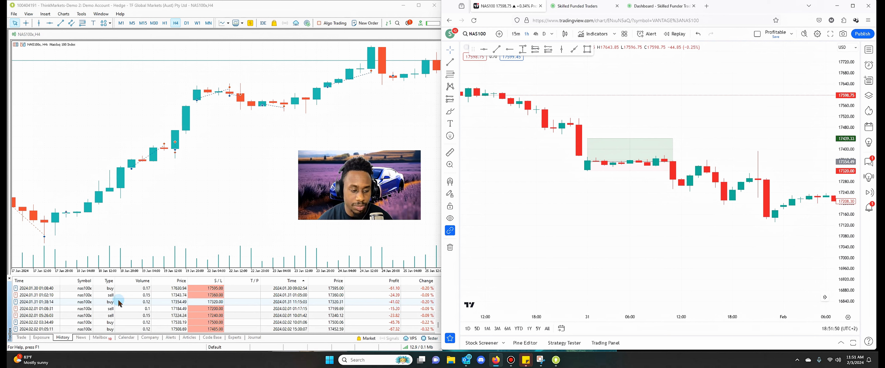
{"action": "mouse_move", "coordinate": [319, 302]}
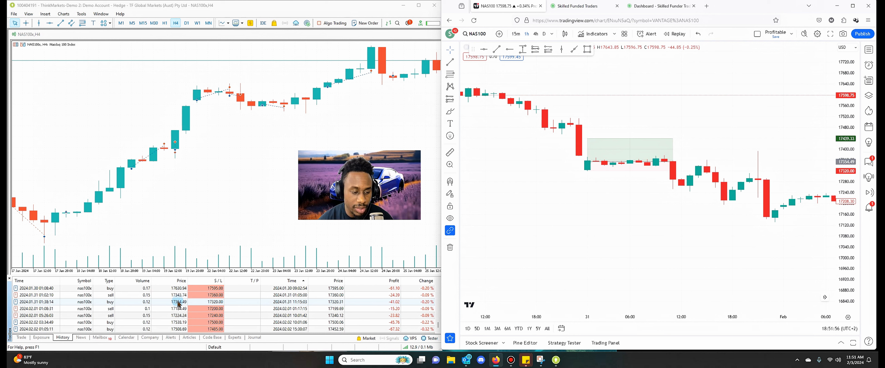
{"action": "mouse_move", "coordinate": [210, 303]}
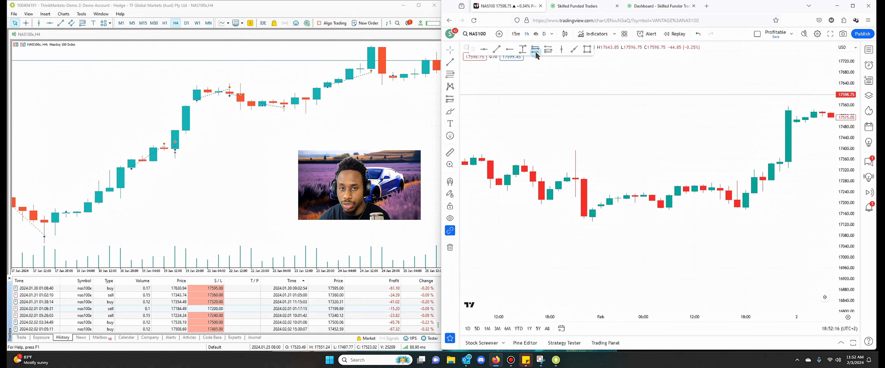
{"action": "mouse_move", "coordinate": [684, 188]}
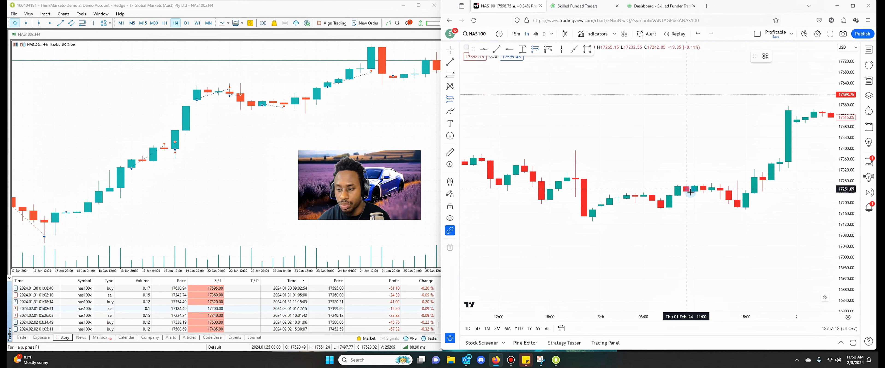
{"action": "mouse_move", "coordinate": [657, 199]}
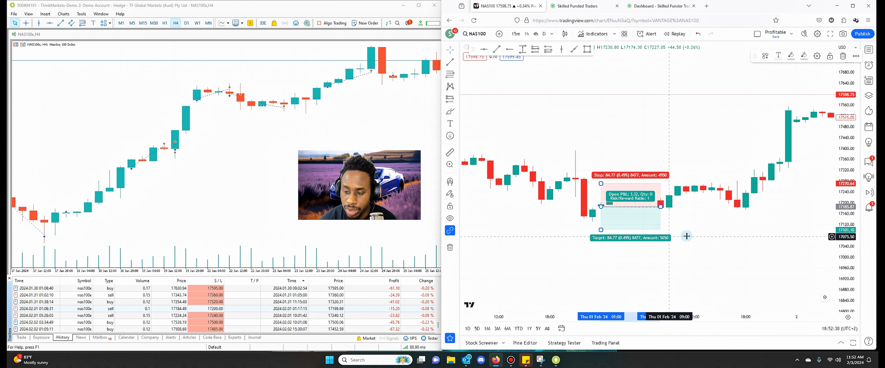
{"action": "mouse_move", "coordinate": [737, 210]}
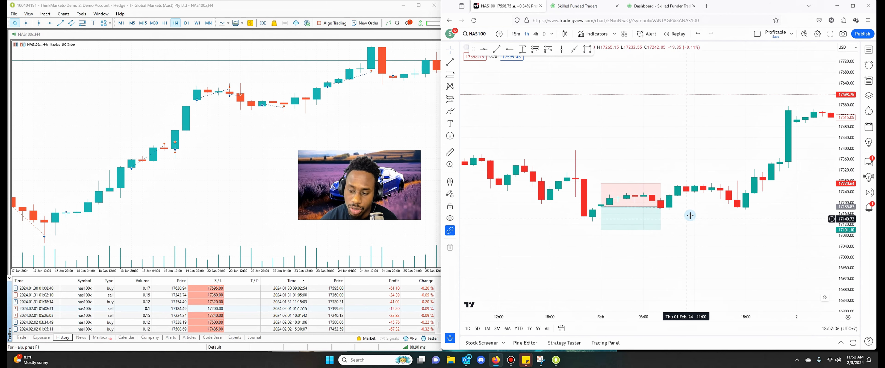
{"action": "mouse_move", "coordinate": [683, 214]}
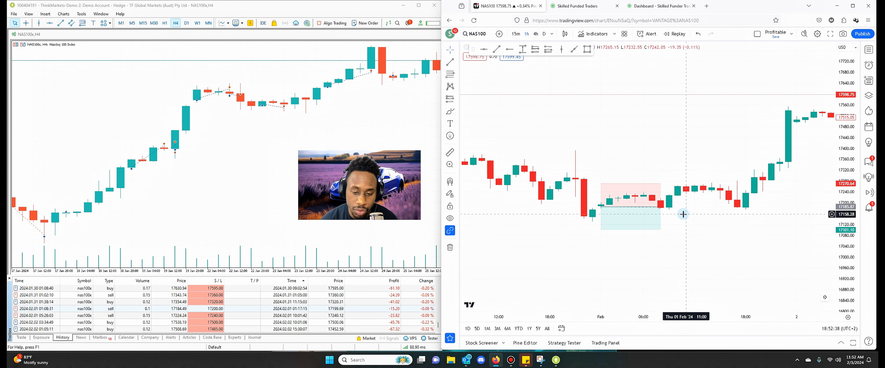
{"action": "mouse_move", "coordinate": [790, 125]}
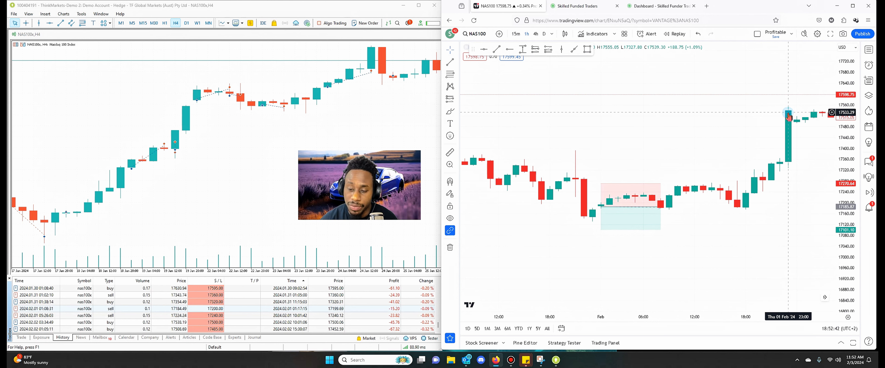
{"action": "mouse_move", "coordinate": [766, 128]}
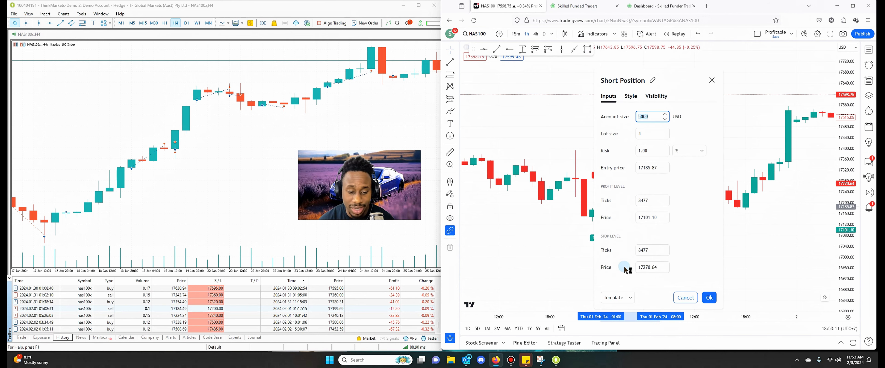
{"action": "left_click", "coordinate": [650, 168]}
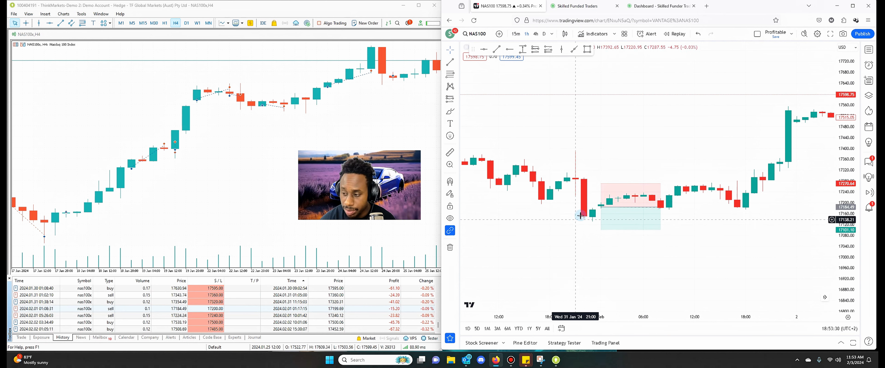
- Through the short position's settings, move its stop level to 17200
{"action": "right_click", "coordinate": [581, 216]}
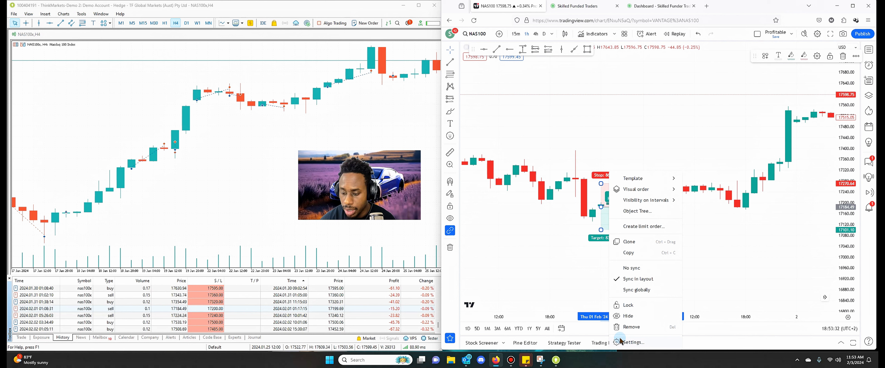
{"action": "left_click", "coordinate": [633, 341]}
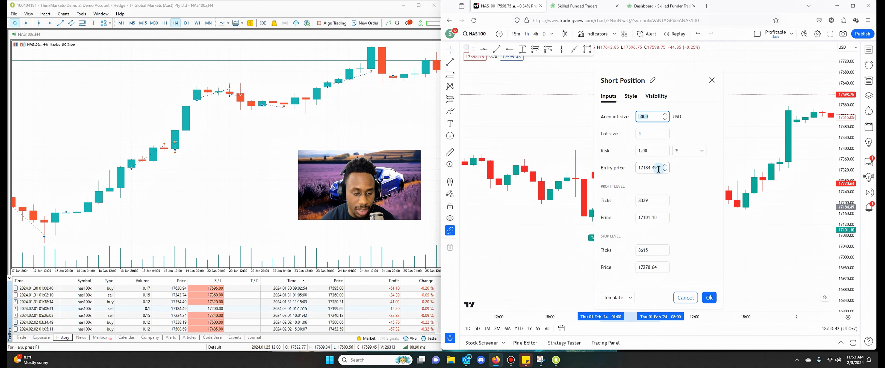
{"action": "left_click", "coordinate": [649, 267]}
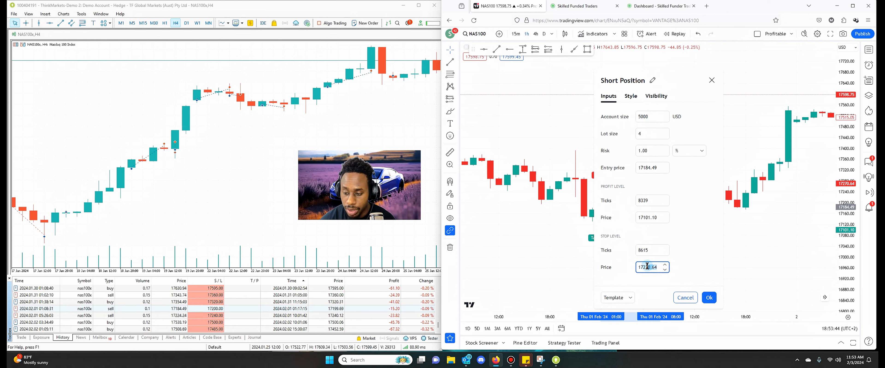
{"action": "type", "text": "17200"}
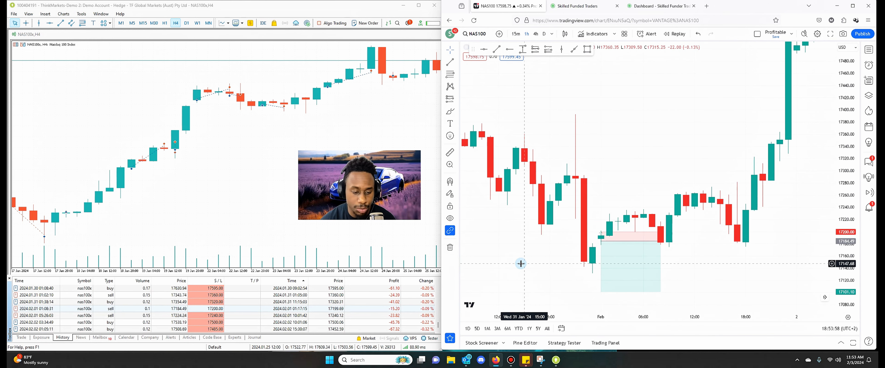
- Remove the earlier short position drawing from the NAS100 chart
{"action": "left_click", "coordinate": [135, 314]}
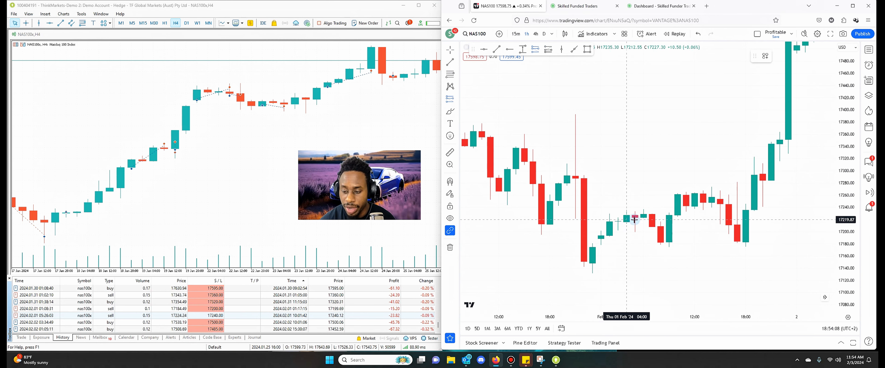
- Through the new short position's settings, set entry 17224 with stop 17240.12 and apply
{"action": "right_click", "coordinate": [633, 218]}
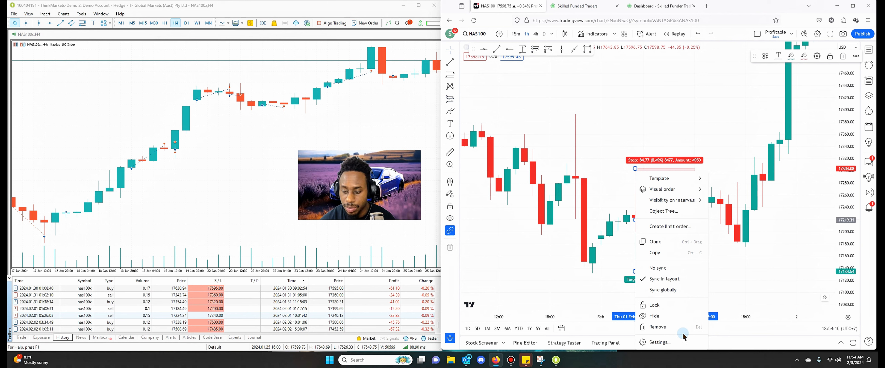
{"action": "left_click", "coordinate": [660, 342]}
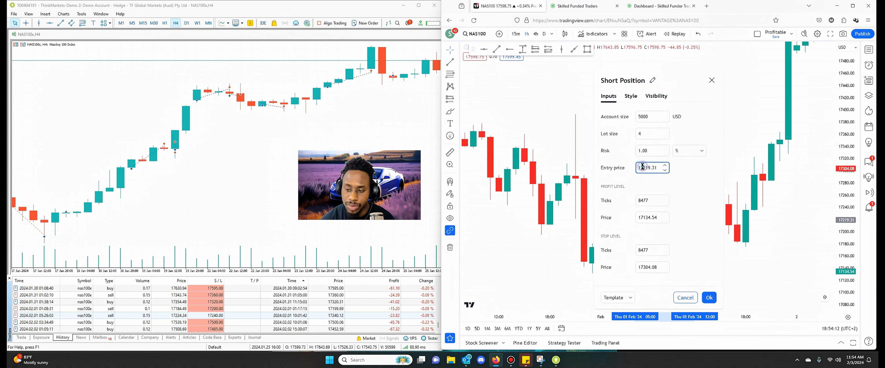
{"action": "mouse_move", "coordinate": [759, 184]}
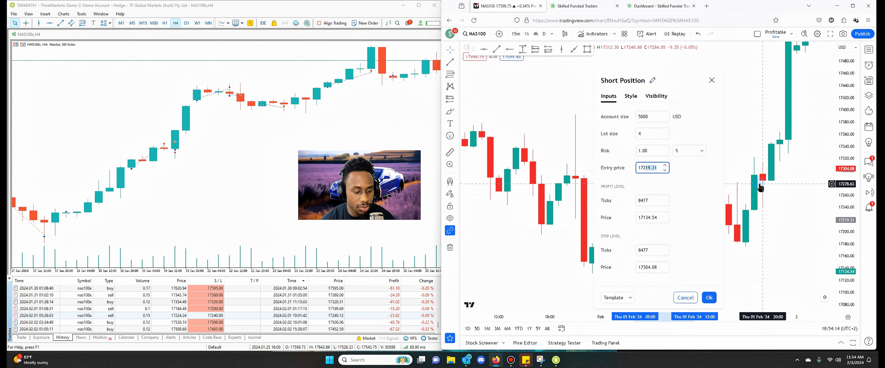
{"action": "type", "text": "17224"}
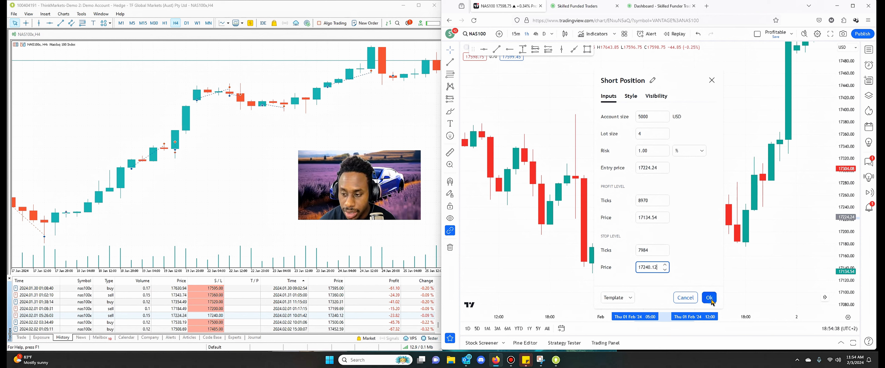
{"action": "left_click", "coordinate": [709, 297]}
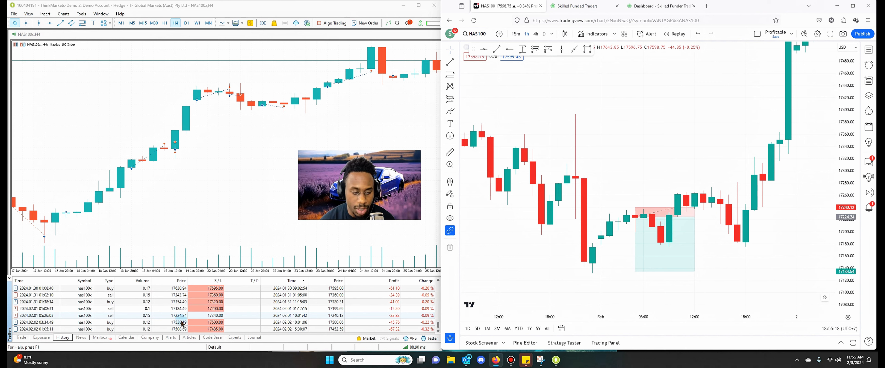
- Move to the latest 1–2 February candles to place a long position at 17525.43
{"action": "left_click", "coordinate": [180, 322]}
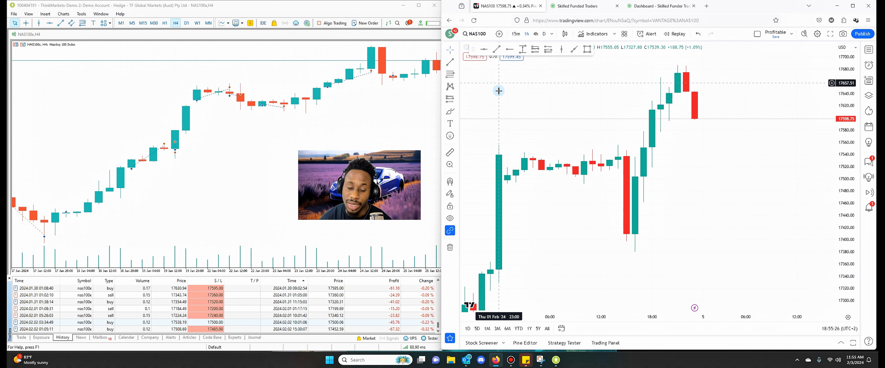
{"action": "mouse_move", "coordinate": [546, 76]}
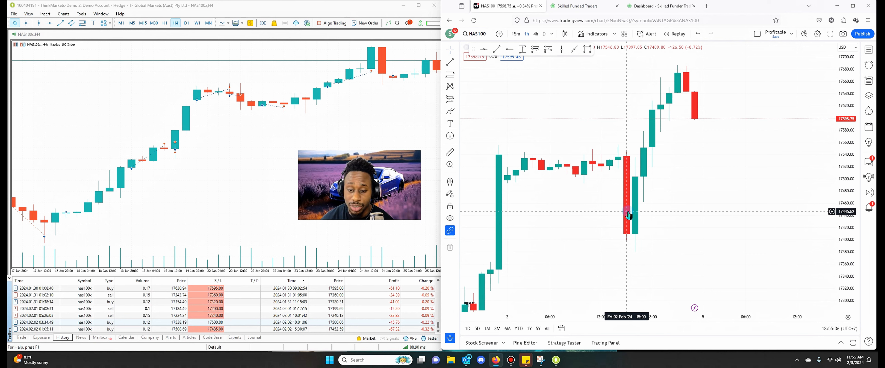
{"action": "mouse_move", "coordinate": [625, 219]}
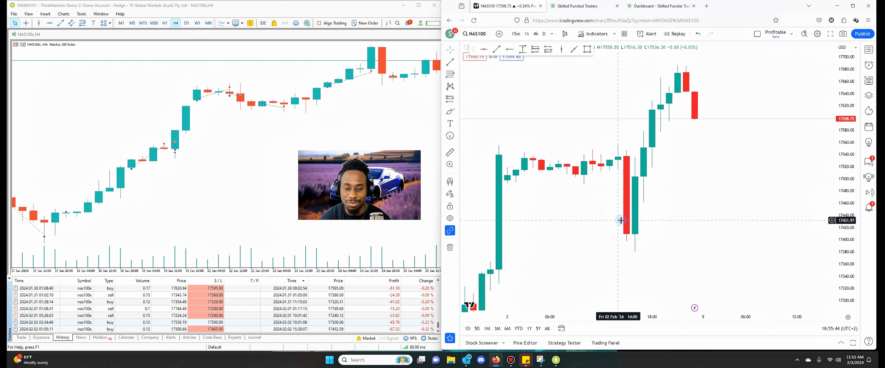
{"action": "mouse_move", "coordinate": [557, 66]}
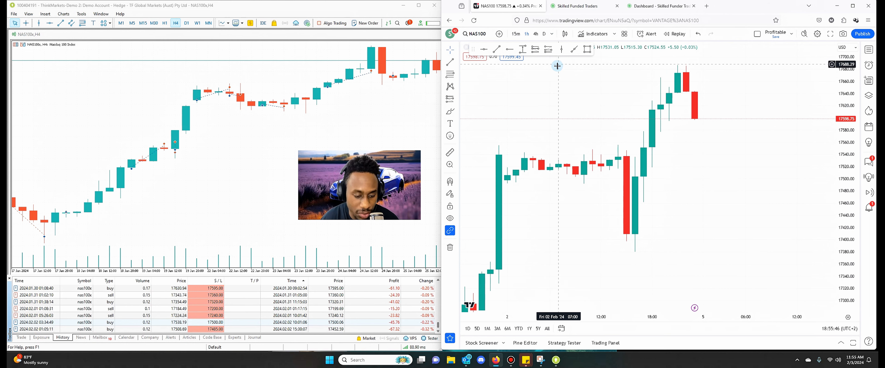
{"action": "mouse_move", "coordinate": [532, 59]}
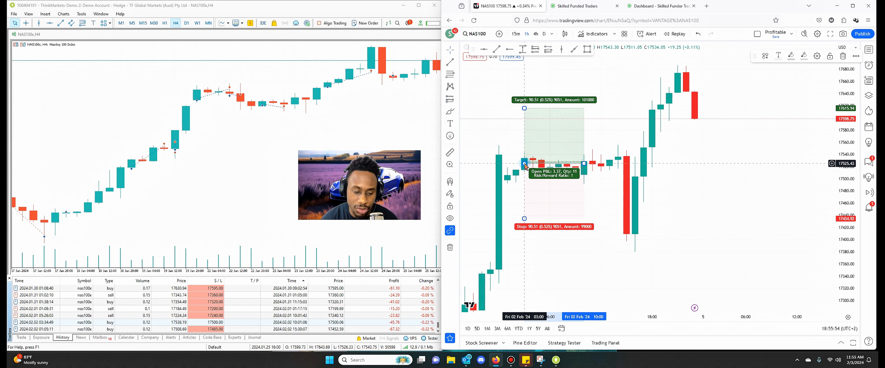
{"action": "mouse_move", "coordinate": [594, 190]}
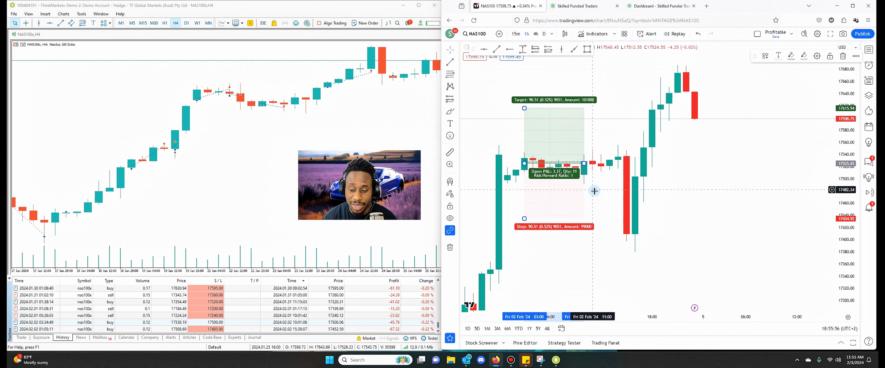
{"action": "mouse_move", "coordinate": [625, 202]}
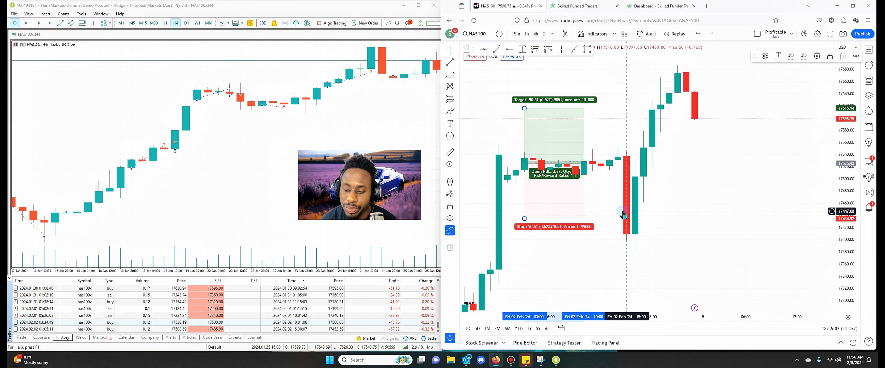
{"action": "mouse_move", "coordinate": [618, 202]}
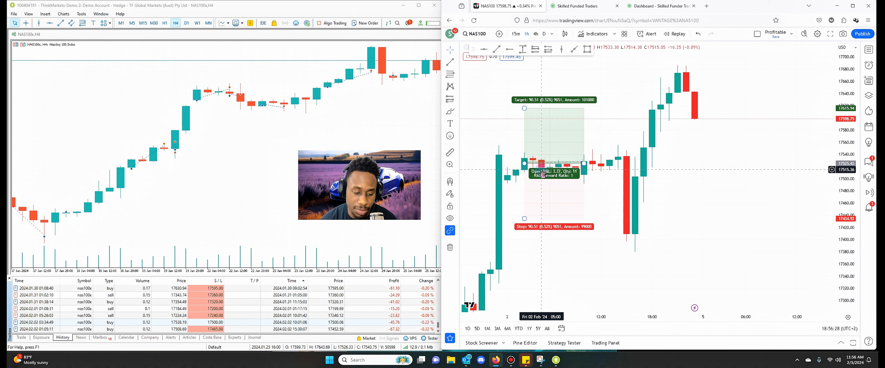
- Bring up the context actions for the long position with target 17615.94 and stop 17434.92
{"action": "right_click", "coordinate": [553, 167]}
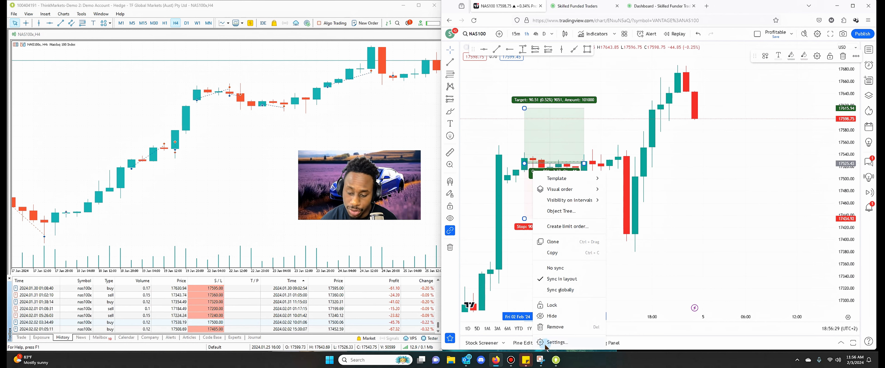
- Edit the long position's levels to entry 17538.19 with stop 17500 and target 17615.94
{"action": "left_click", "coordinate": [558, 342]}
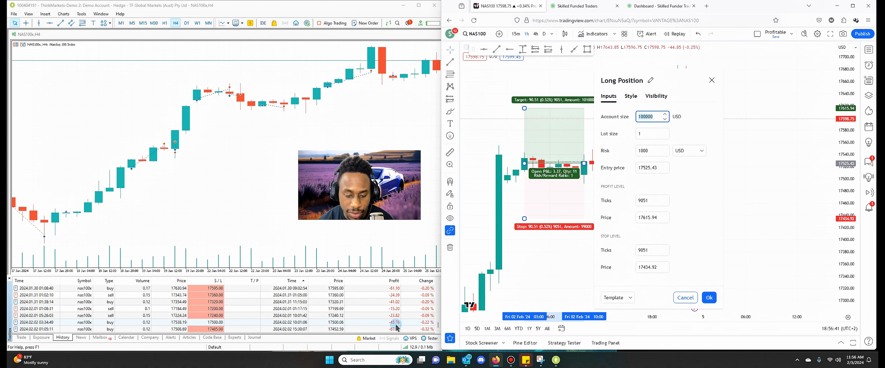
{"action": "mouse_move", "coordinate": [630, 148]}
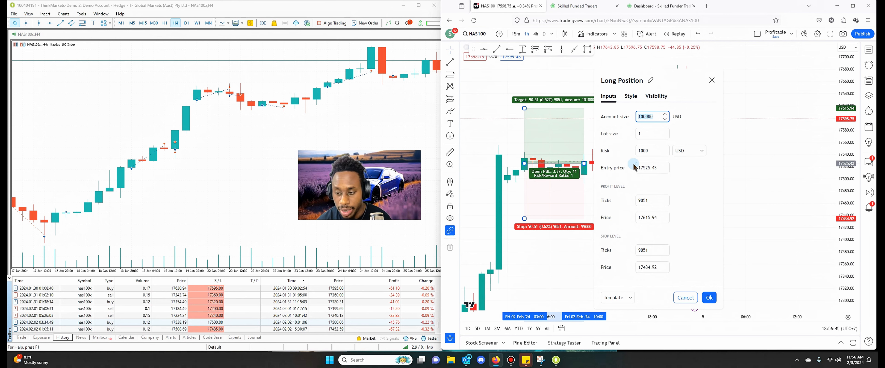
{"action": "type", "text": "1752"}
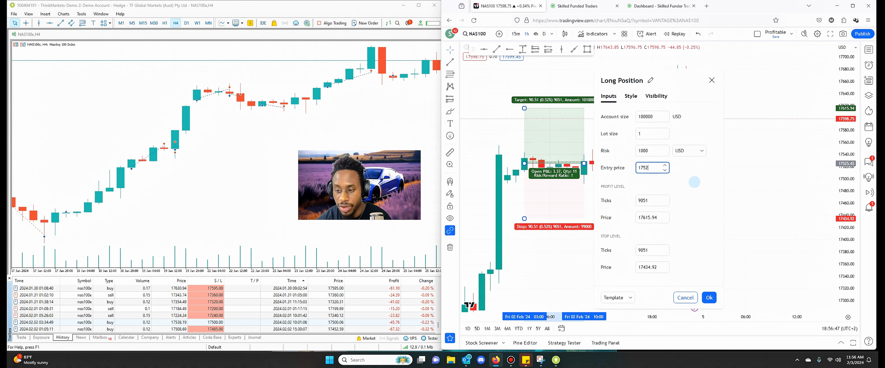
{"action": "type", "text": "17538.19"}
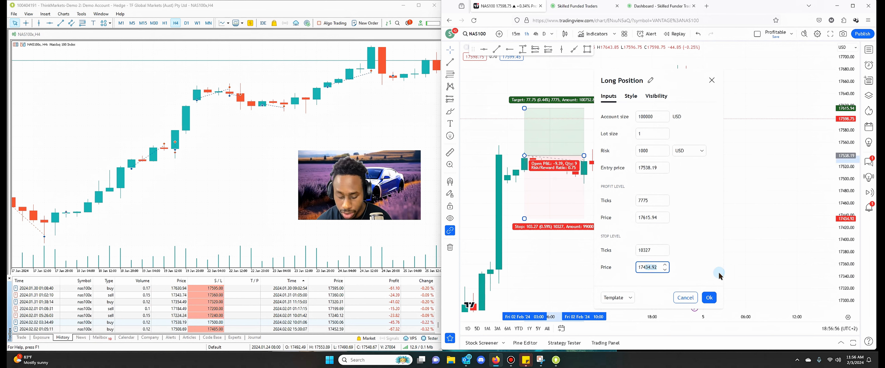
{"action": "left_click", "coordinate": [709, 297]}
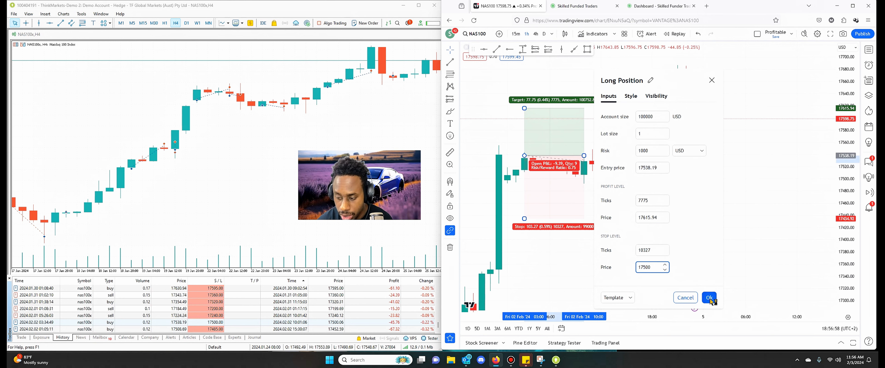
{"action": "left_click", "coordinate": [709, 298]}
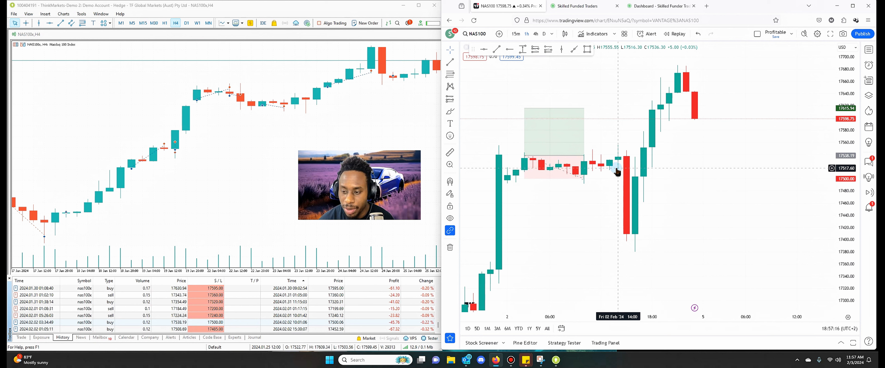
{"action": "mouse_move", "coordinate": [622, 176]}
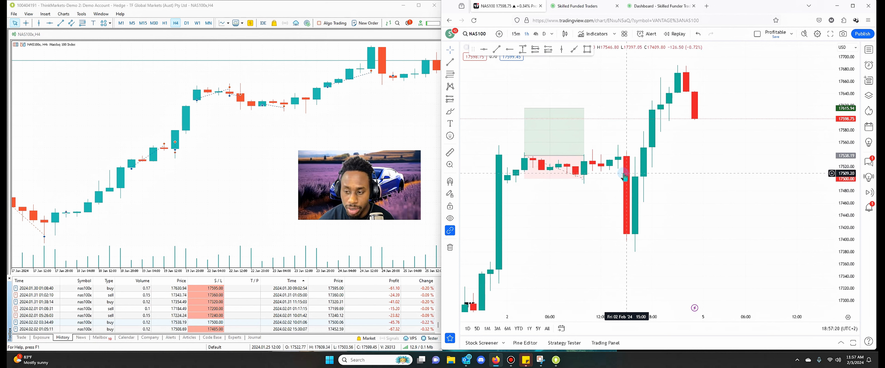
{"action": "mouse_move", "coordinate": [524, 182]}
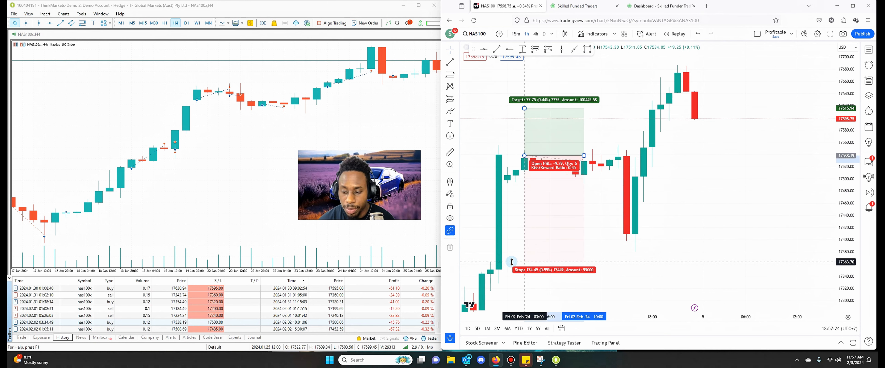
- Raise the profit target, then delete the long position from the NAS100 chart
{"action": "left_click_drag", "start_coordinate": [523, 108], "coordinate": [523, 68]}
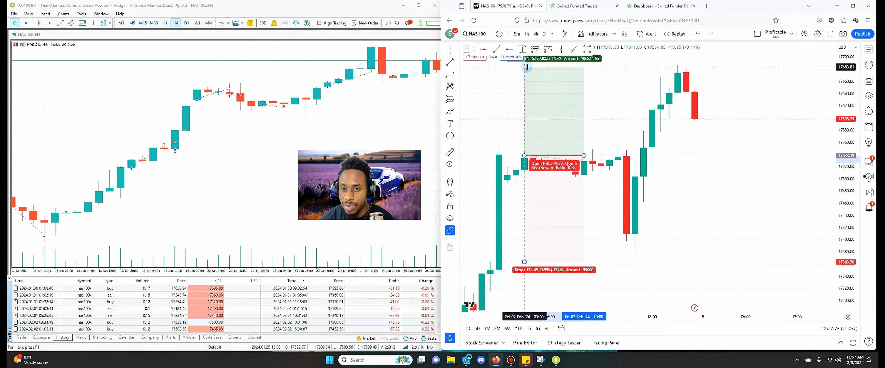
{"action": "mouse_move", "coordinate": [791, 148]}
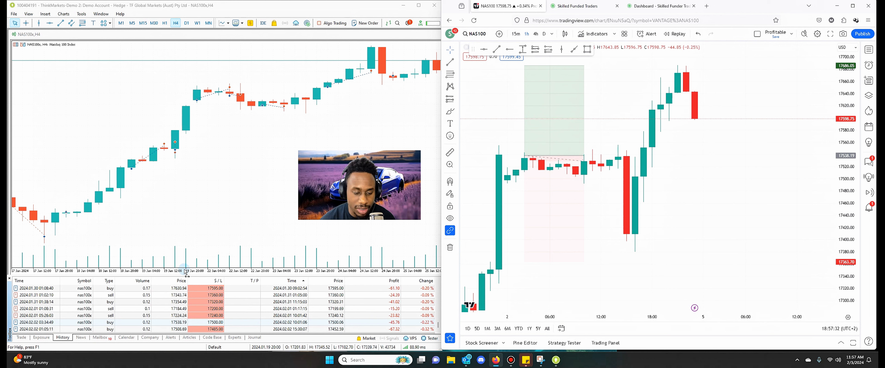
{"action": "left_click", "coordinate": [84, 329]}
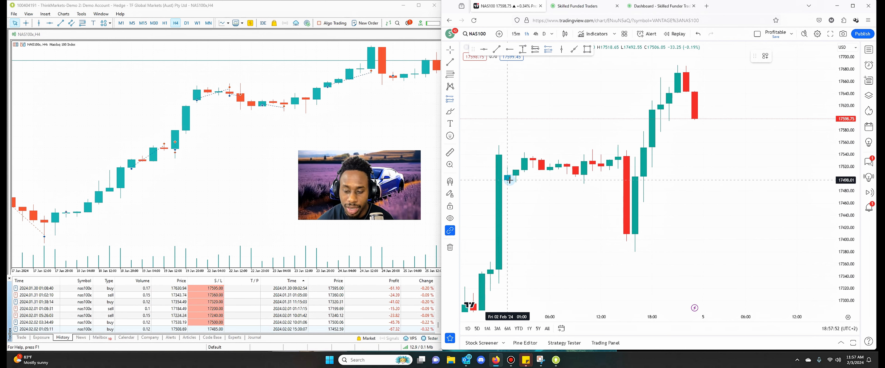
- Place a long position at 17508.69 with target 17588.52 and stop 17452
{"action": "left_click", "coordinate": [508, 179]}
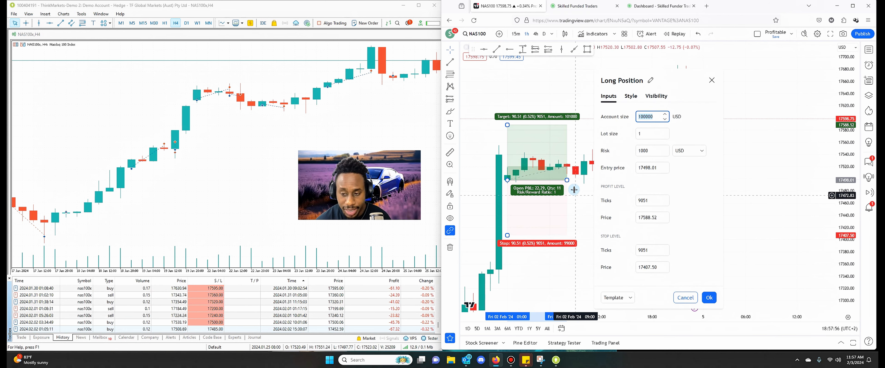
{"action": "left_click", "coordinate": [649, 168]}
{"action": "type", "text": "17453"}
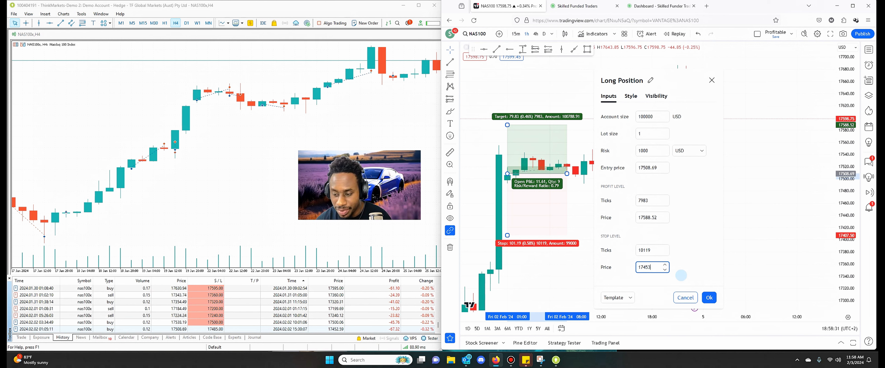
{"action": "left_click", "coordinate": [659, 269]}
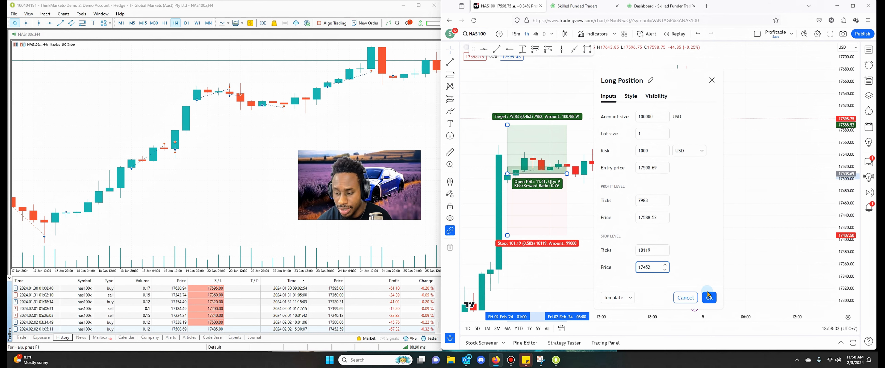
{"action": "left_click", "coordinate": [708, 297]}
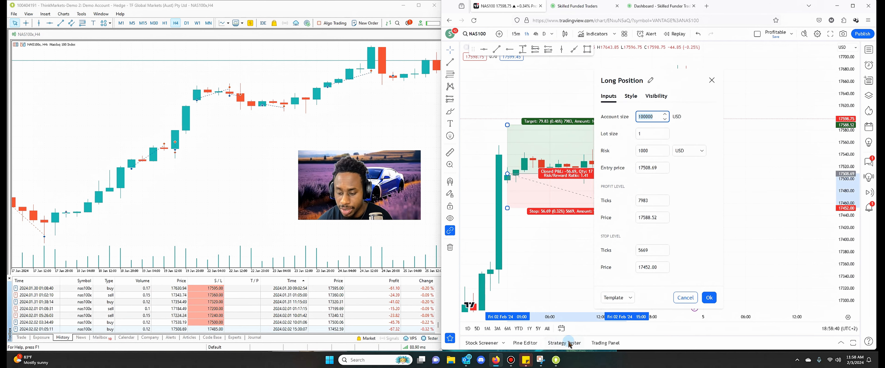
{"action": "mouse_move", "coordinate": [332, 299]}
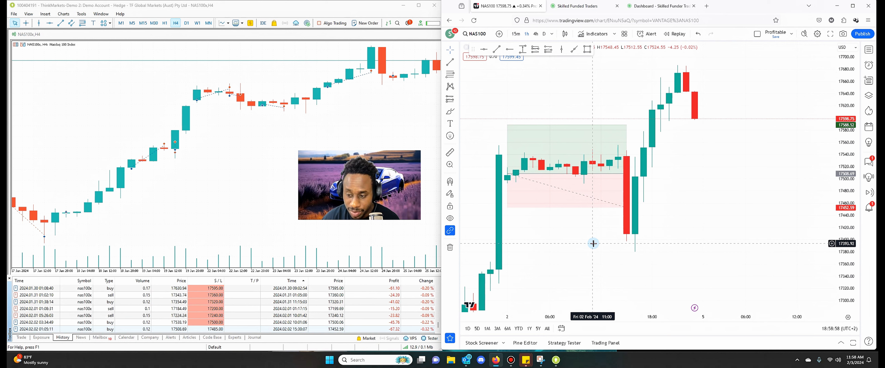
{"action": "mouse_move", "coordinate": [626, 228]}
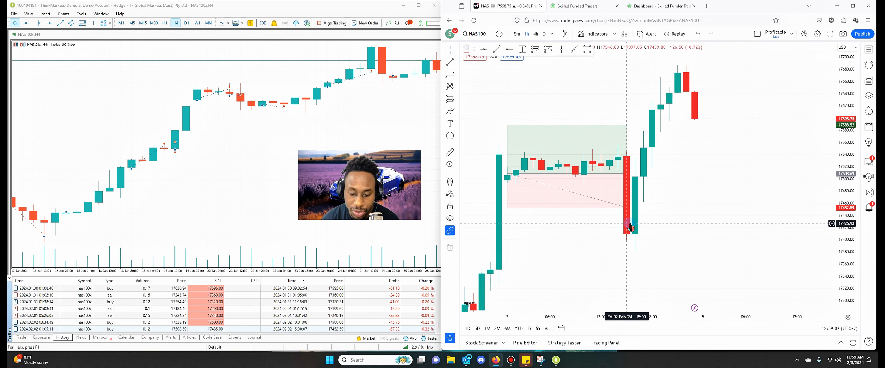
{"action": "mouse_move", "coordinate": [616, 233]}
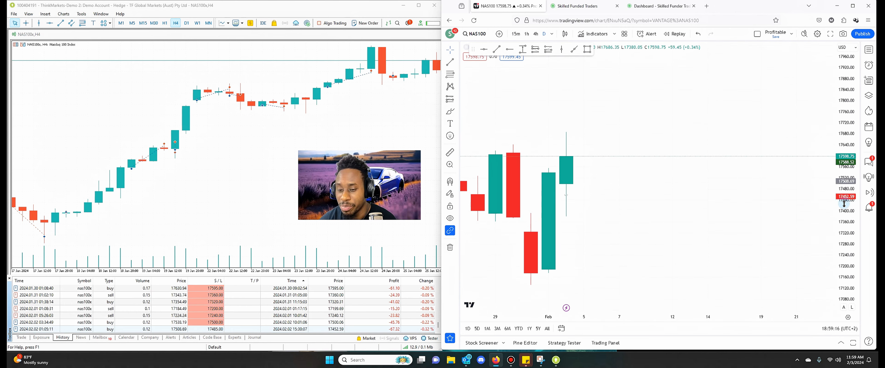
- Switch the chart symbol from NAS100 to META
{"action": "left_click", "coordinate": [475, 33]}
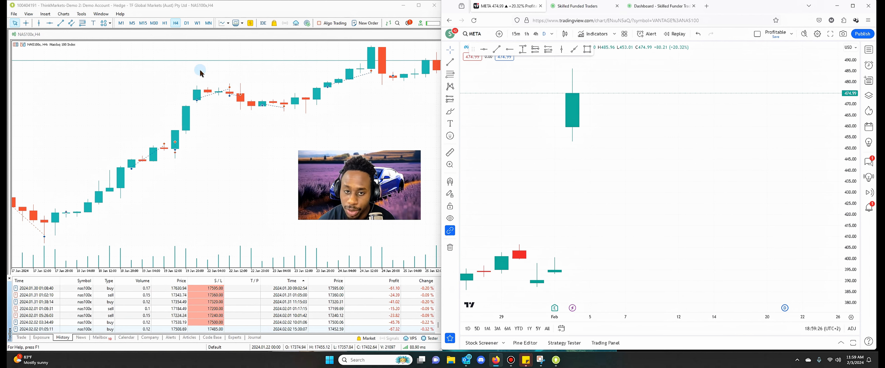
{"action": "mouse_move", "coordinate": [551, 260]}
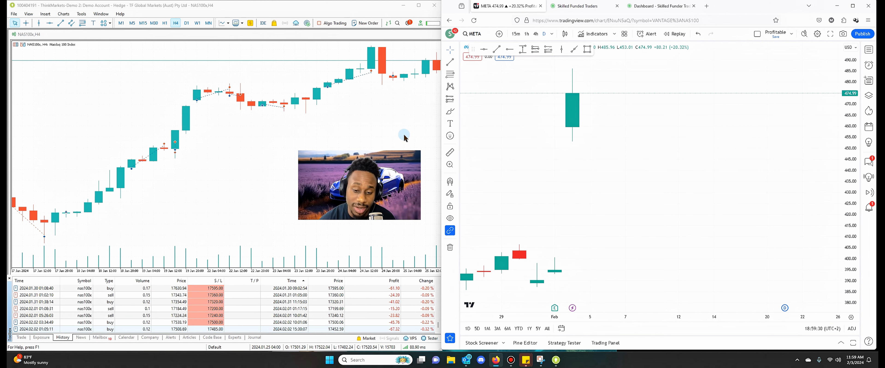
{"action": "mouse_move", "coordinate": [362, 81]}
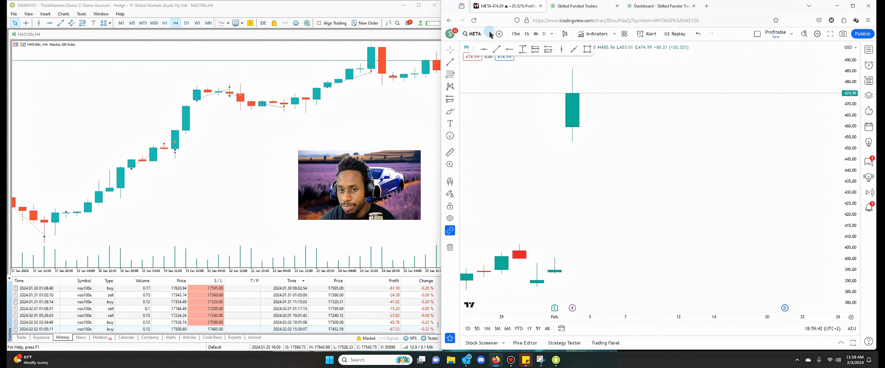
- Search NAS100 and load the Vantage NAS100 cash index chart
{"action": "left_click", "coordinate": [473, 34]}
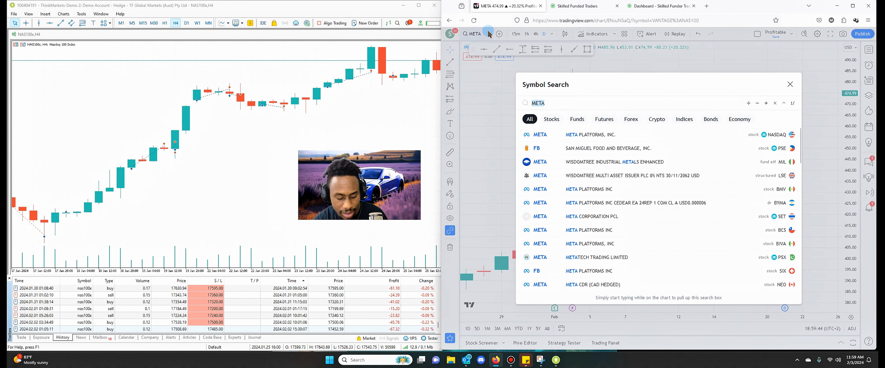
{"action": "type", "text": "NAS100"}
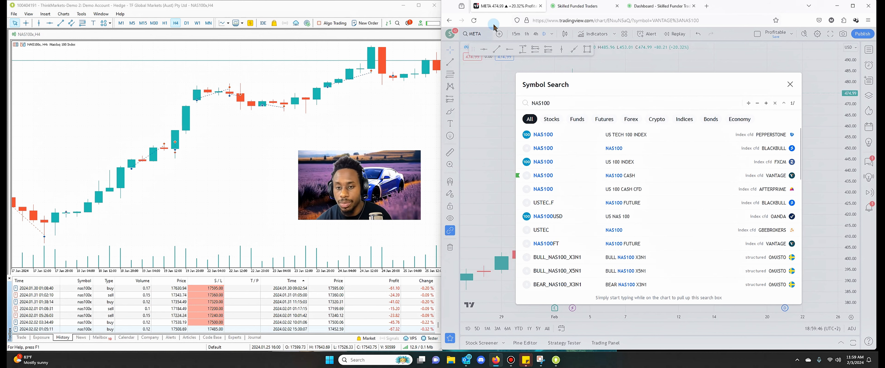
{"action": "left_click", "coordinate": [543, 134]}
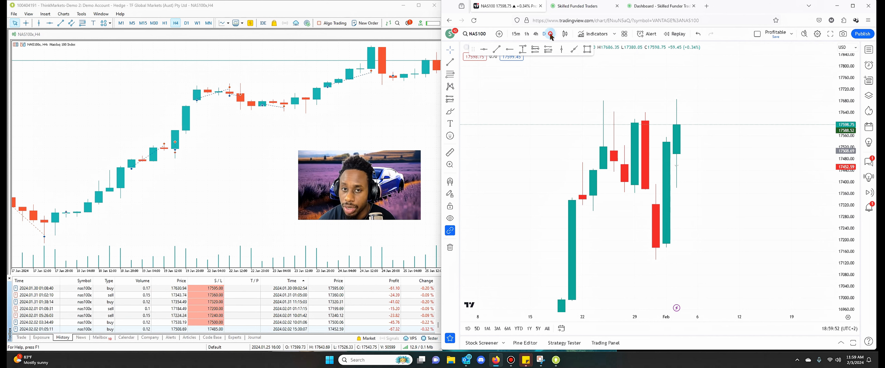
{"action": "left_click", "coordinate": [551, 33]}
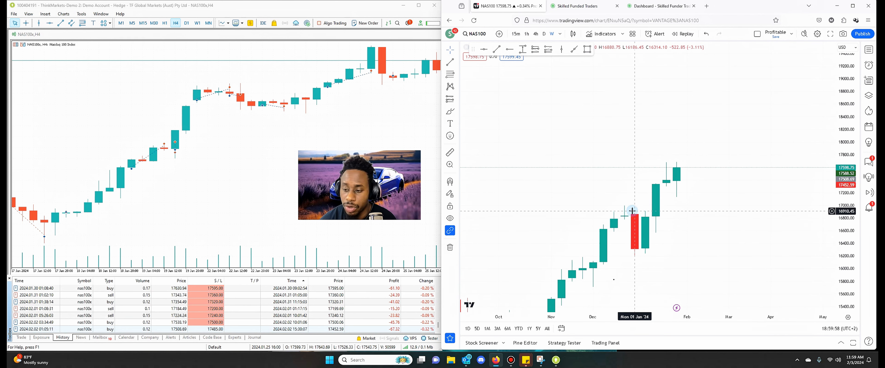
{"action": "mouse_move", "coordinate": [659, 218]}
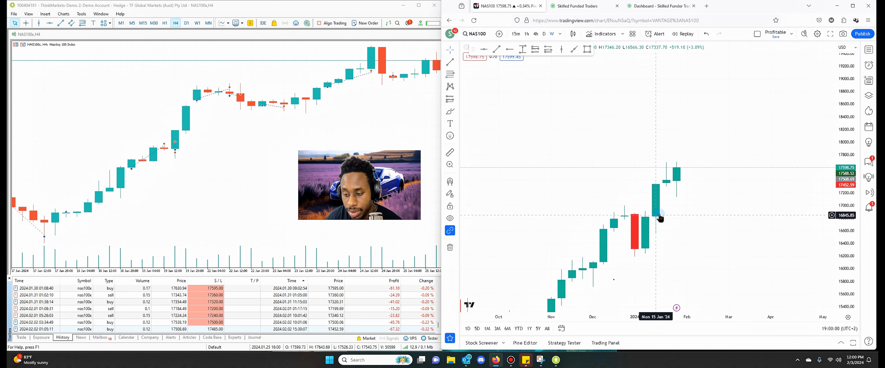
{"action": "mouse_move", "coordinate": [658, 200]}
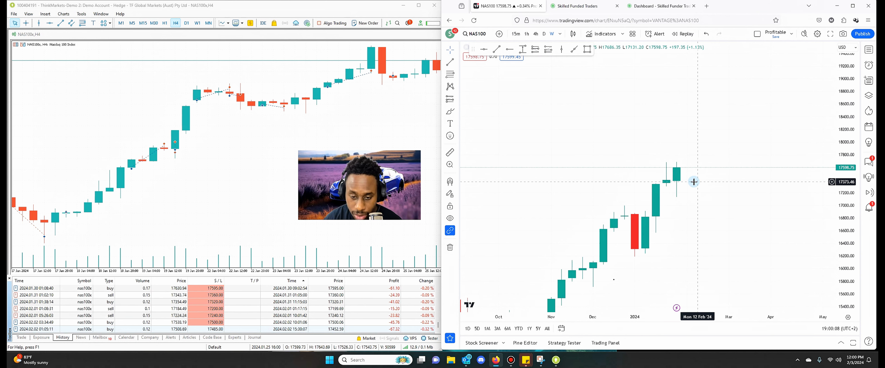
{"action": "mouse_move", "coordinate": [681, 200]}
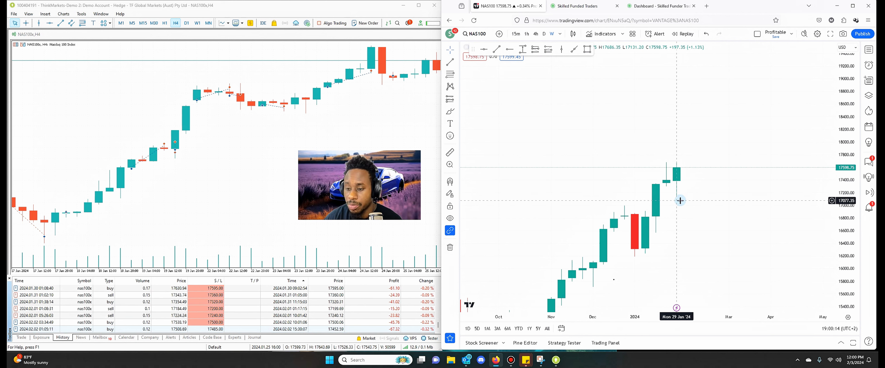
{"action": "mouse_move", "coordinate": [680, 197]}
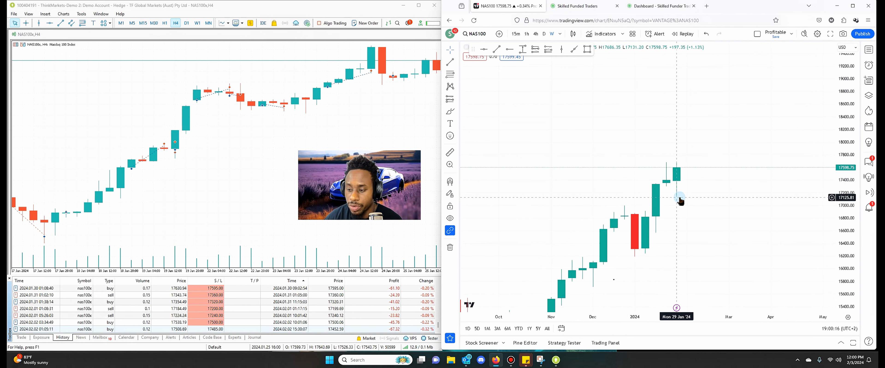
{"action": "mouse_move", "coordinate": [680, 199]}
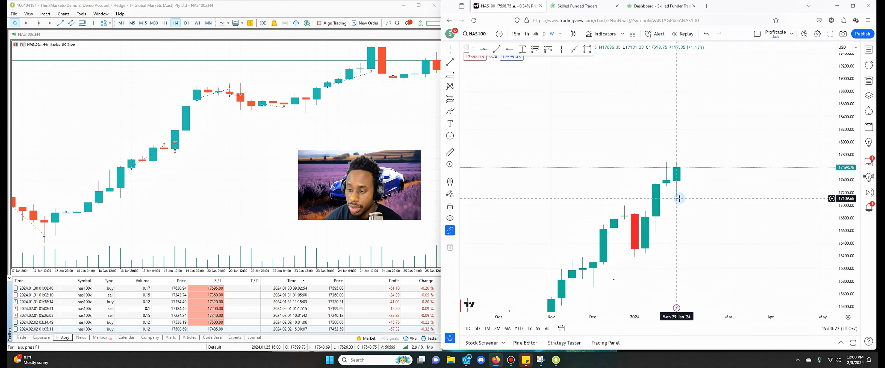
{"action": "mouse_move", "coordinate": [709, 185]}
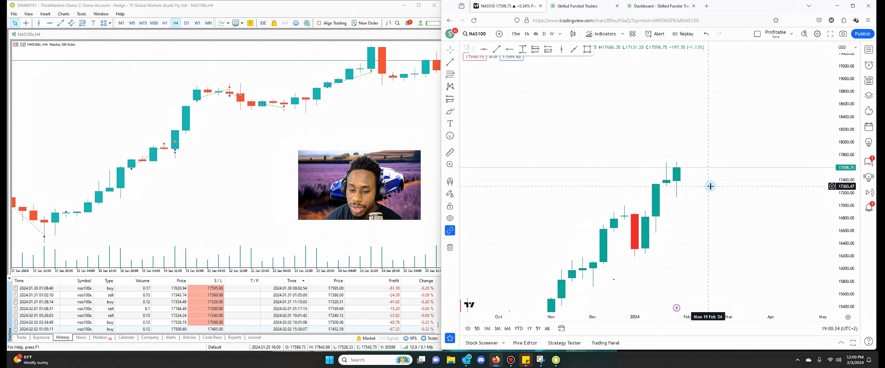
{"action": "mouse_move", "coordinate": [687, 200]}
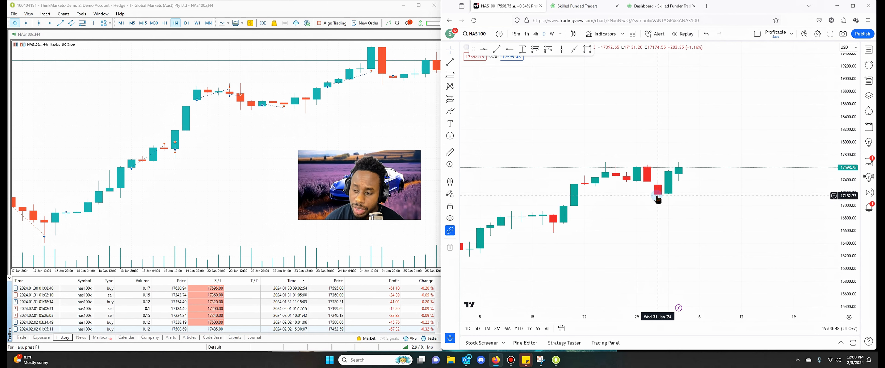
{"action": "mouse_move", "coordinate": [643, 210]}
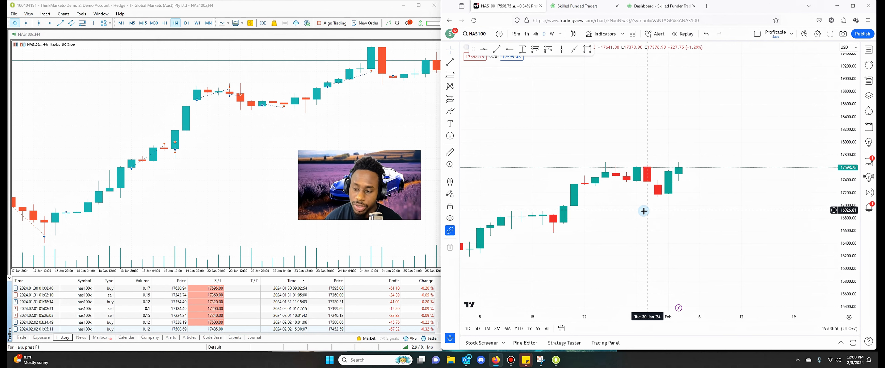
{"action": "mouse_move", "coordinate": [653, 124]}
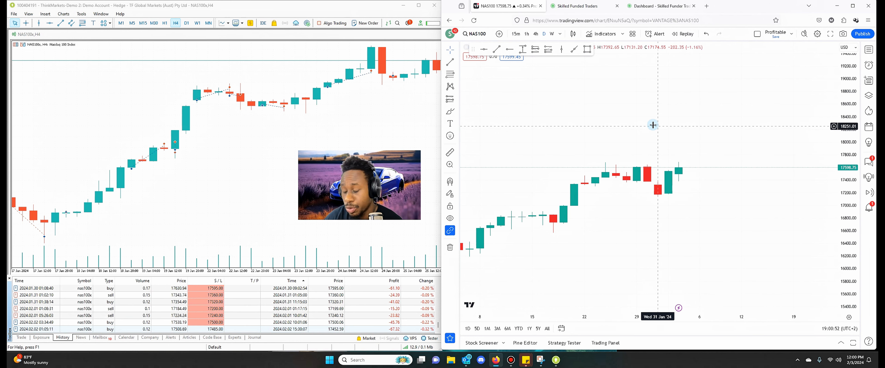
{"action": "mouse_move", "coordinate": [651, 131]}
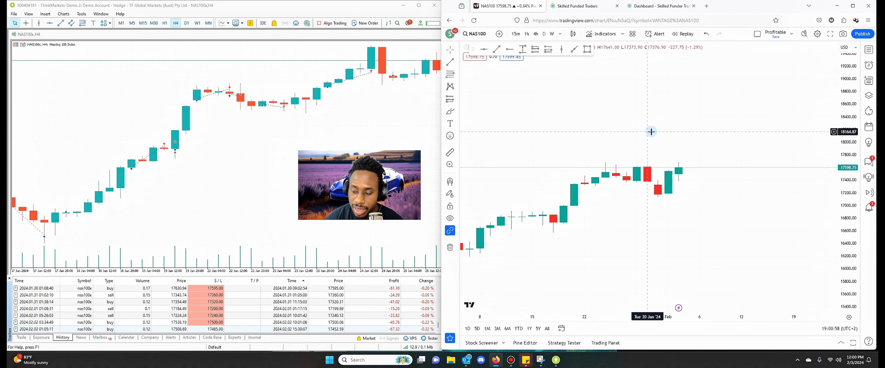
{"action": "mouse_move", "coordinate": [509, 82]}
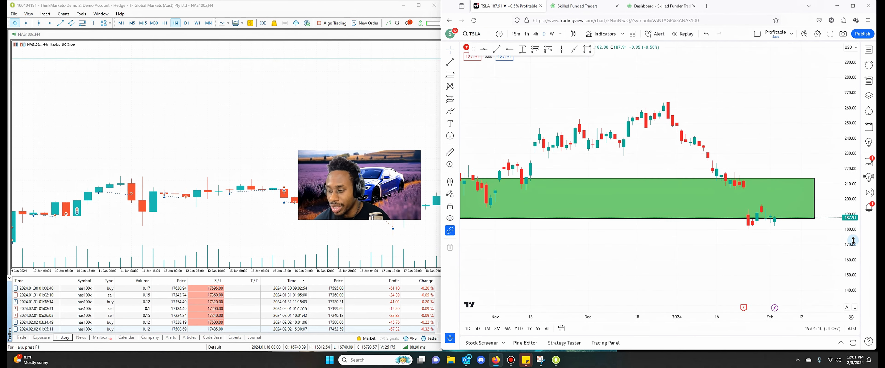
- Zoom out on the TSLA chart history, then bring up Symbol Search
{"action": "scroll", "scroll_direction": "down", "scroll_amount": 3}
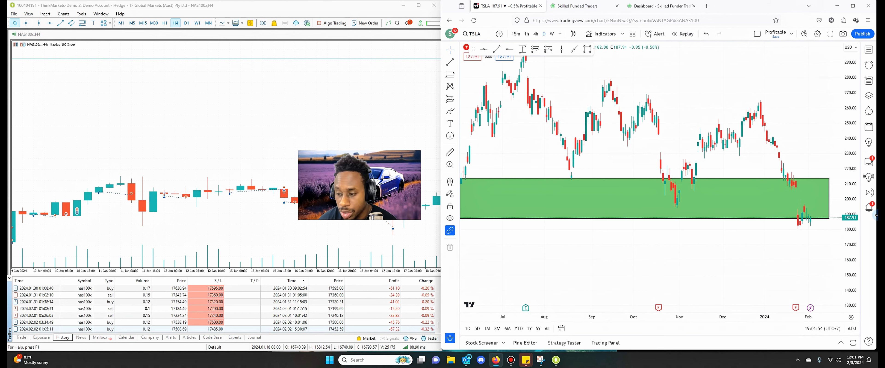
{"action": "left_click", "coordinate": [498, 34]}
{"action": "type", "text": "A"}
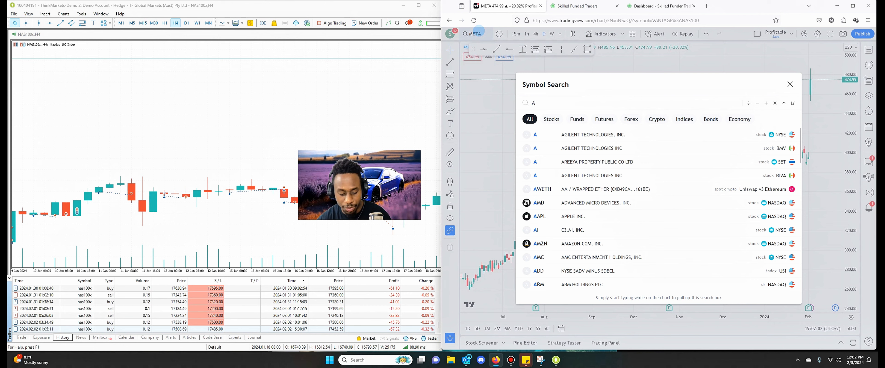
- Load the AMZN chart, then switch to META Platforms from the search results
{"action": "left_click", "coordinate": [581, 243]}
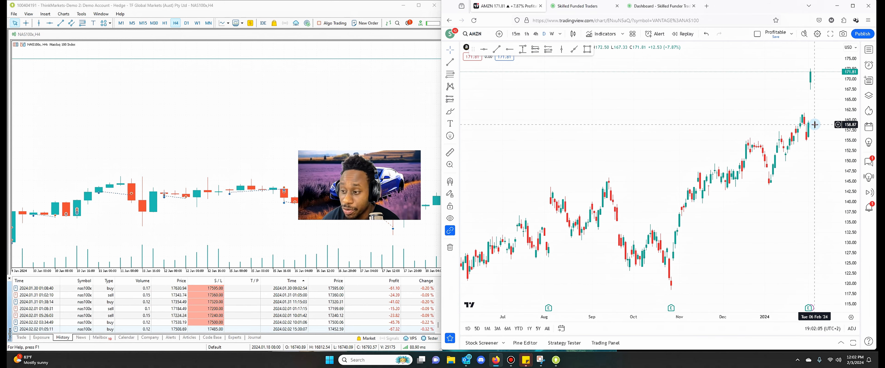
{"action": "mouse_move", "coordinate": [779, 119]}
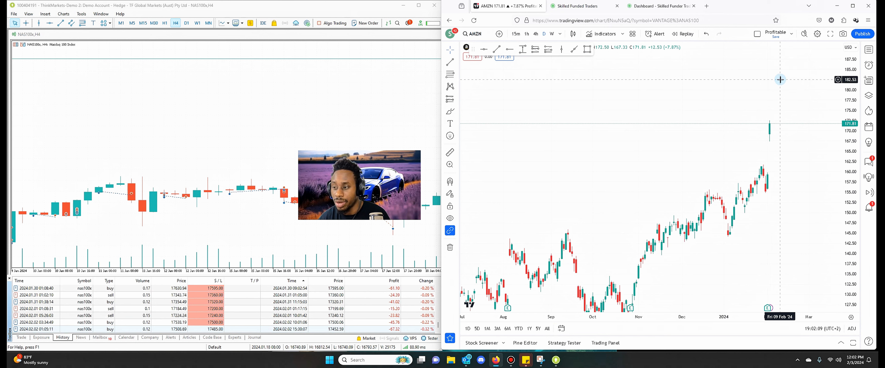
{"action": "mouse_move", "coordinate": [782, 148]}
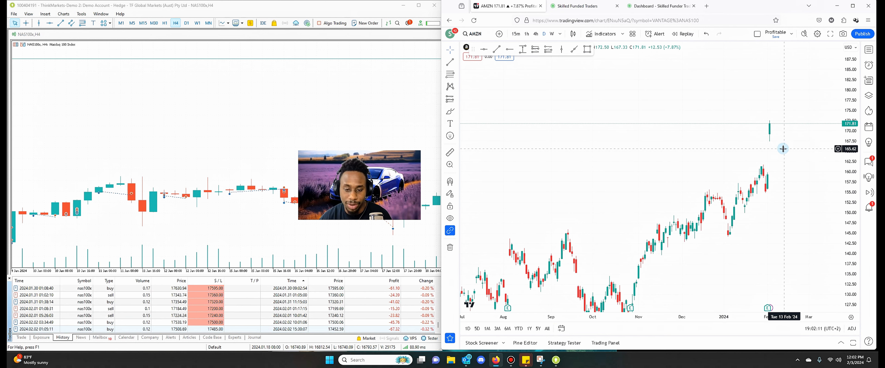
{"action": "mouse_move", "coordinate": [782, 168]}
{"action": "type", "text": "MET"}
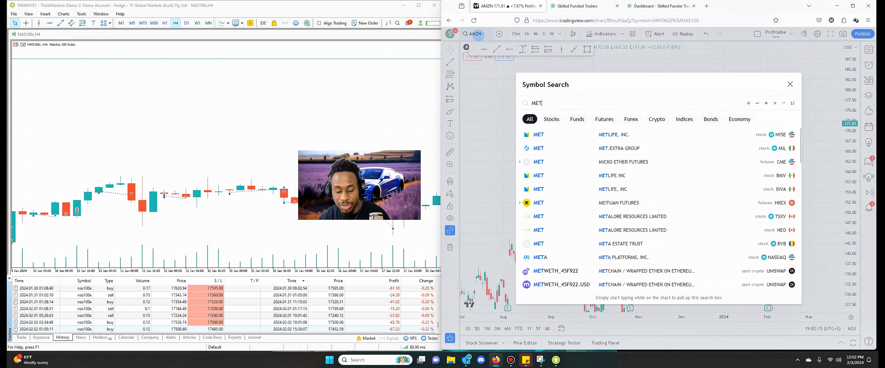
{"action": "left_click", "coordinate": [540, 256]}
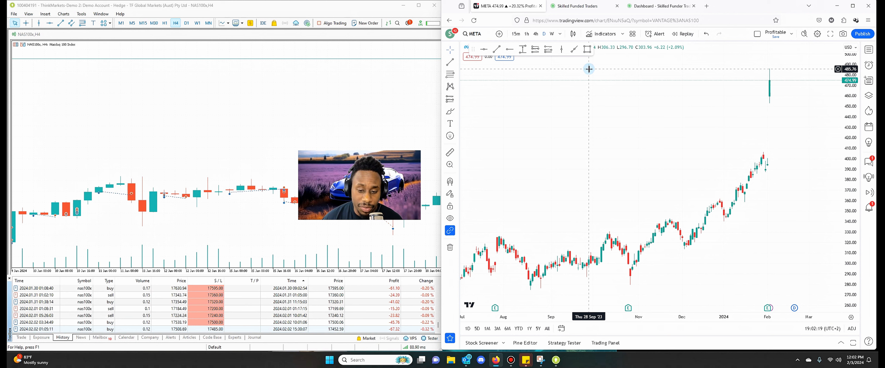
{"action": "mouse_move", "coordinate": [459, 70]}
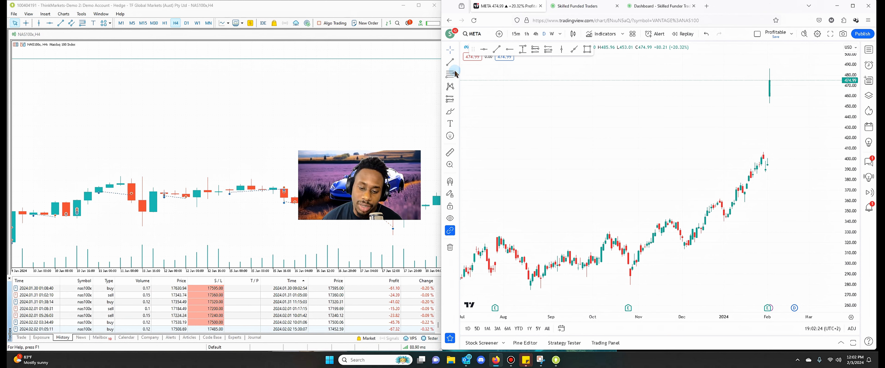
{"action": "mouse_move", "coordinate": [449, 74]}
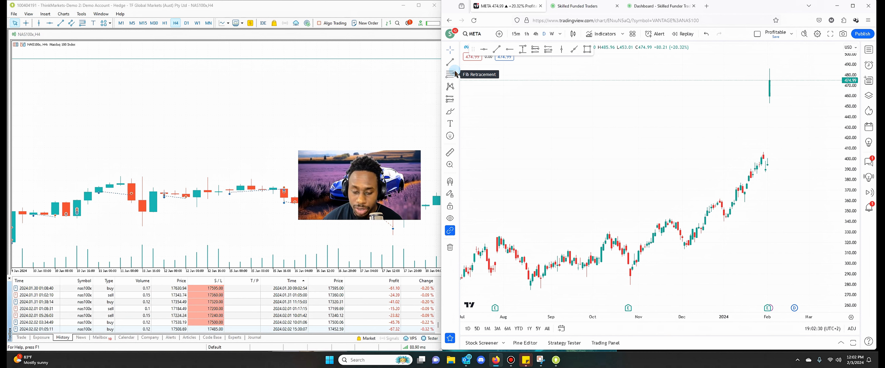
{"action": "mouse_move", "coordinate": [455, 74]}
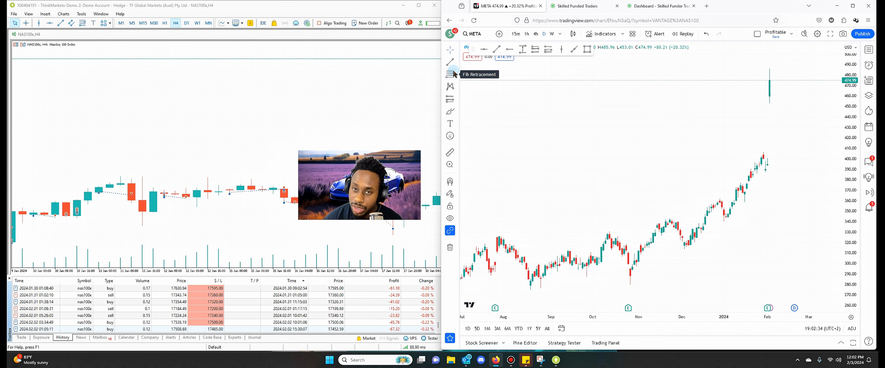
{"action": "mouse_move", "coordinate": [431, 86]}
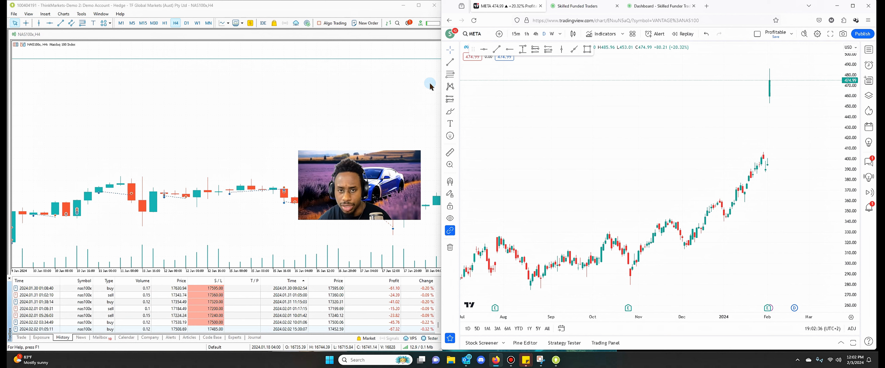
{"action": "mouse_move", "coordinate": [395, 86]}
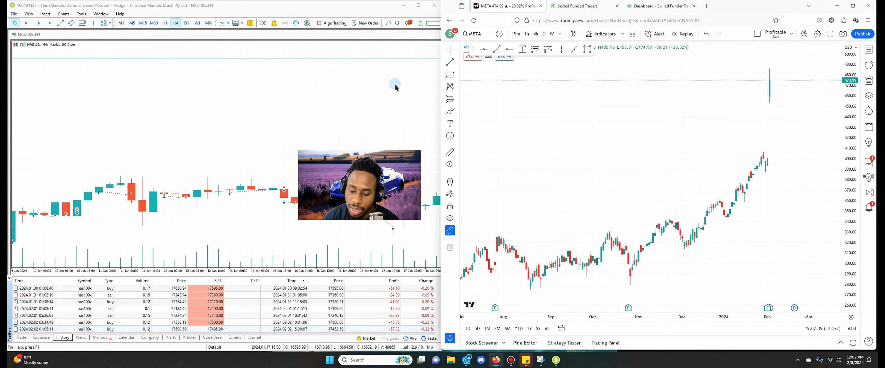
{"action": "mouse_move", "coordinate": [395, 74]}
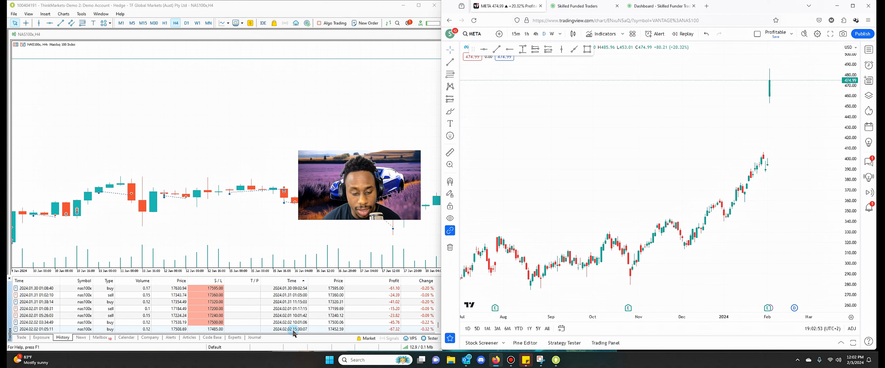
{"action": "mouse_move", "coordinate": [369, 313]}
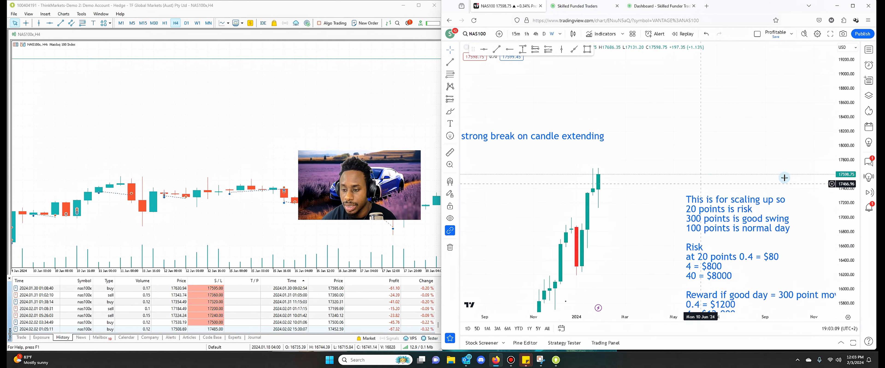
{"action": "mouse_move", "coordinate": [674, 193]}
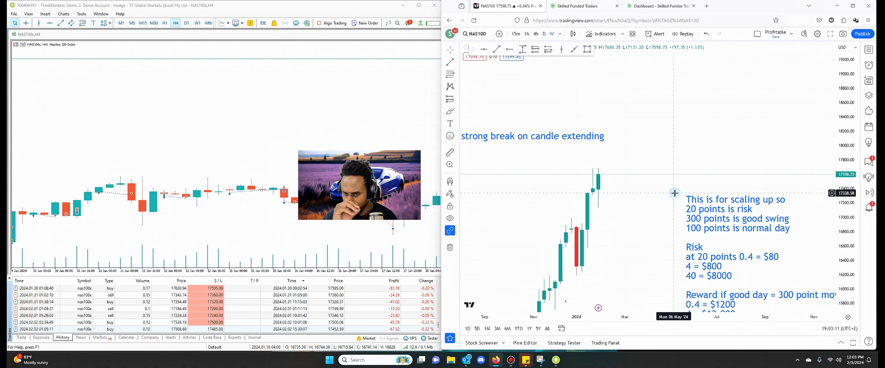
{"action": "mouse_move", "coordinate": [586, 188]}
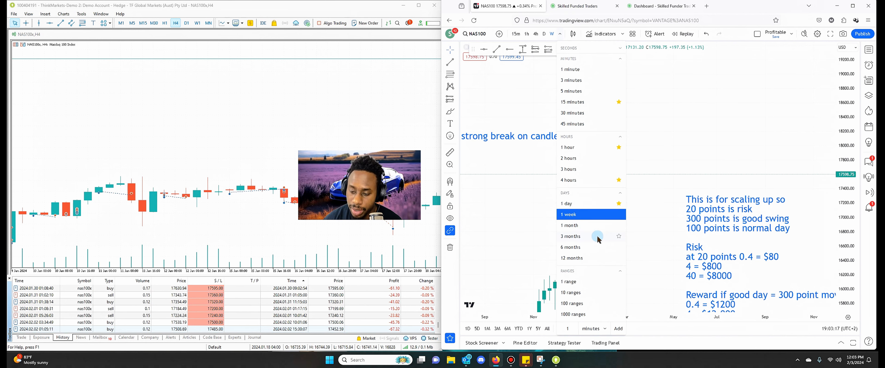
{"action": "mouse_move", "coordinate": [573, 226]}
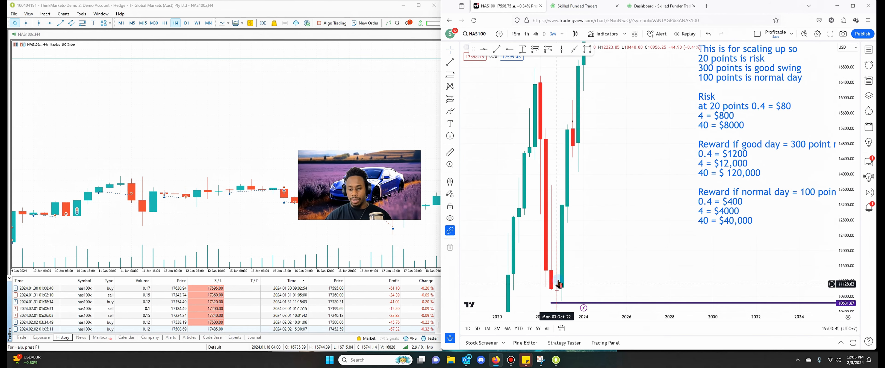
{"action": "mouse_move", "coordinate": [571, 174]}
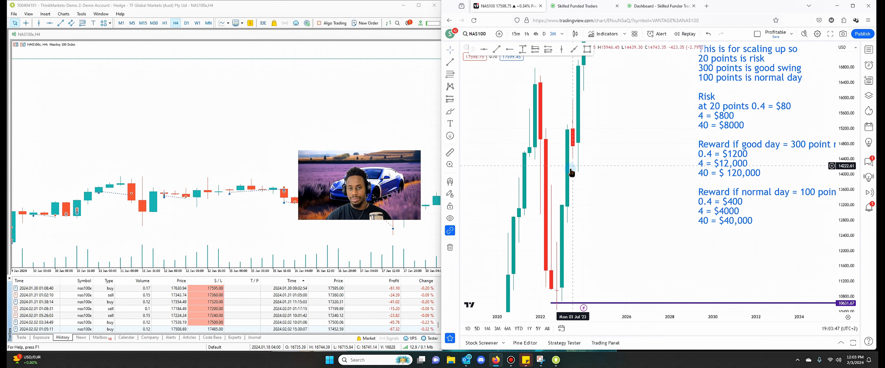
{"action": "mouse_move", "coordinate": [608, 104]}
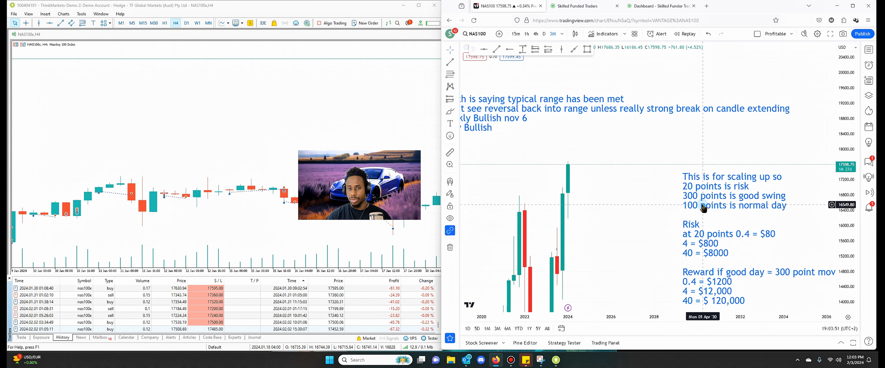
{"action": "mouse_move", "coordinate": [553, 152]}
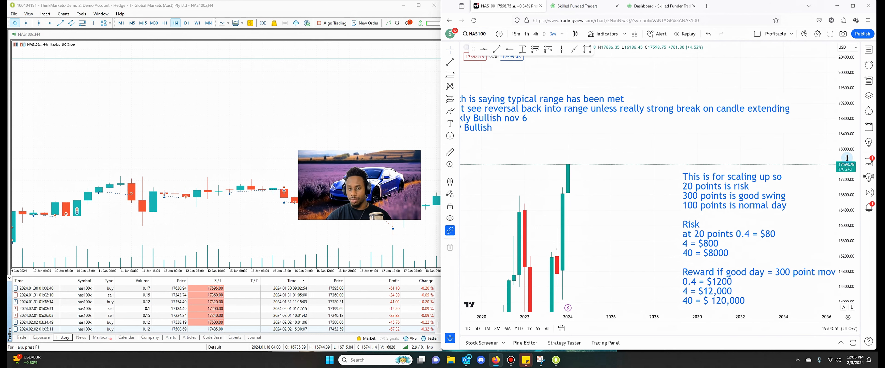
- Switch NAS100 from the 3-month to the monthly timeframe
{"action": "left_click", "coordinate": [561, 33]}
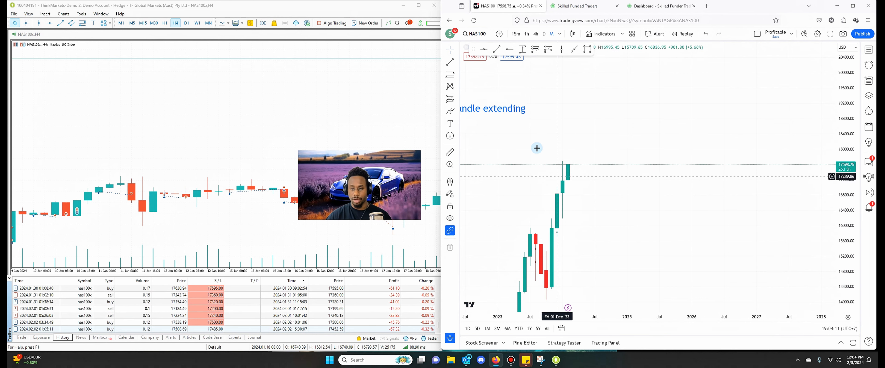
- Step NAS100 through weekly and 3-month views, then settle on daily candles
{"action": "left_click", "coordinate": [551, 33]}
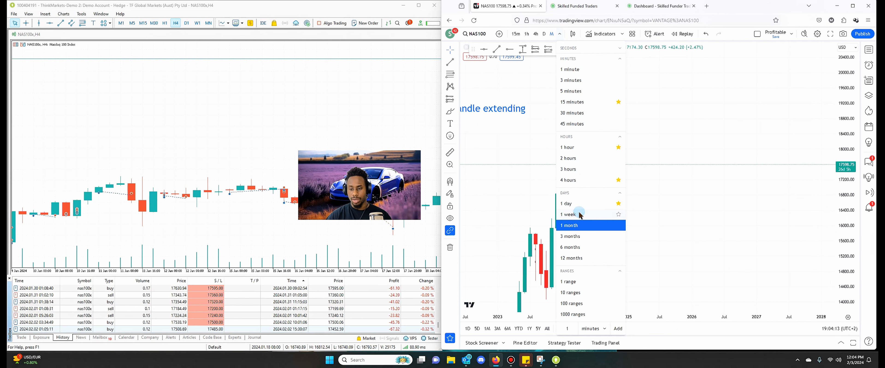
{"action": "left_click", "coordinate": [568, 225]}
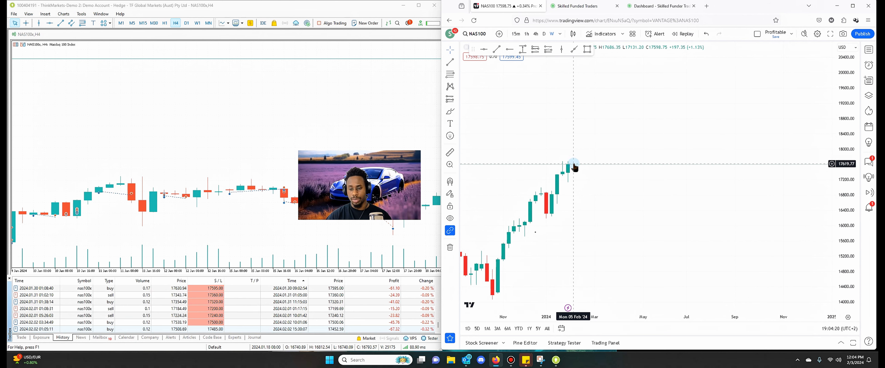
{"action": "left_click", "coordinate": [561, 33]}
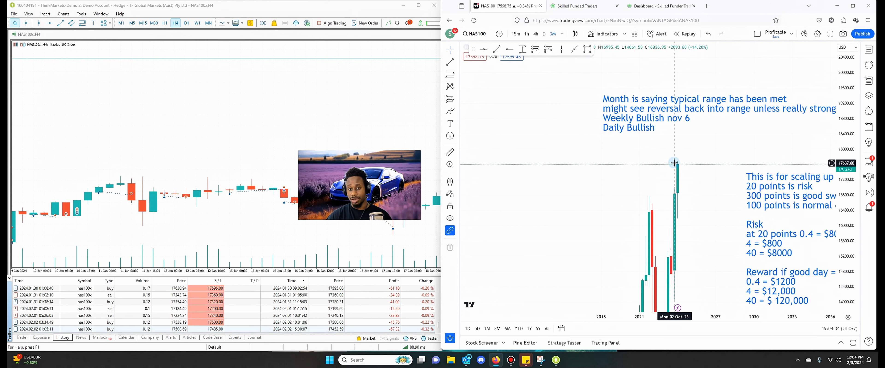
{"action": "left_click", "coordinate": [563, 34]}
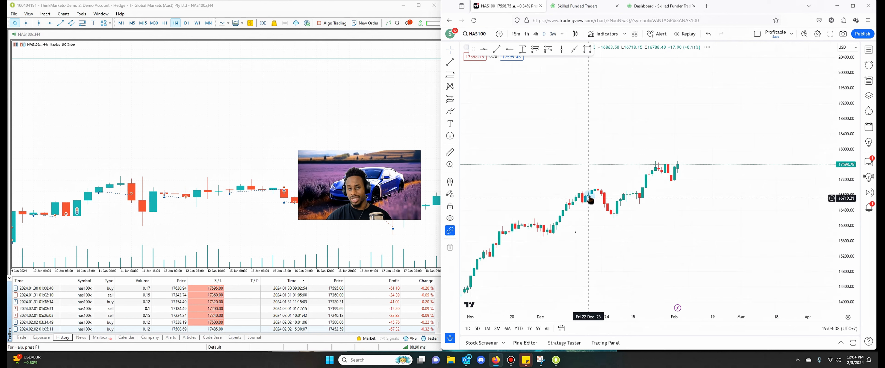
{"action": "mouse_move", "coordinate": [674, 166]}
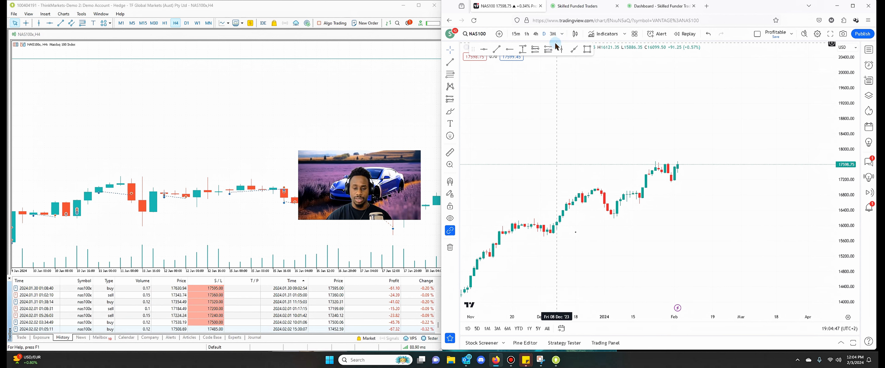
{"action": "mouse_move", "coordinate": [551, 49]}
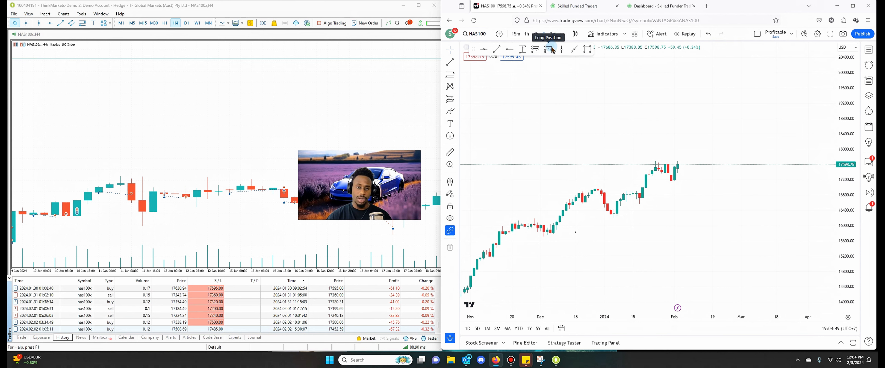